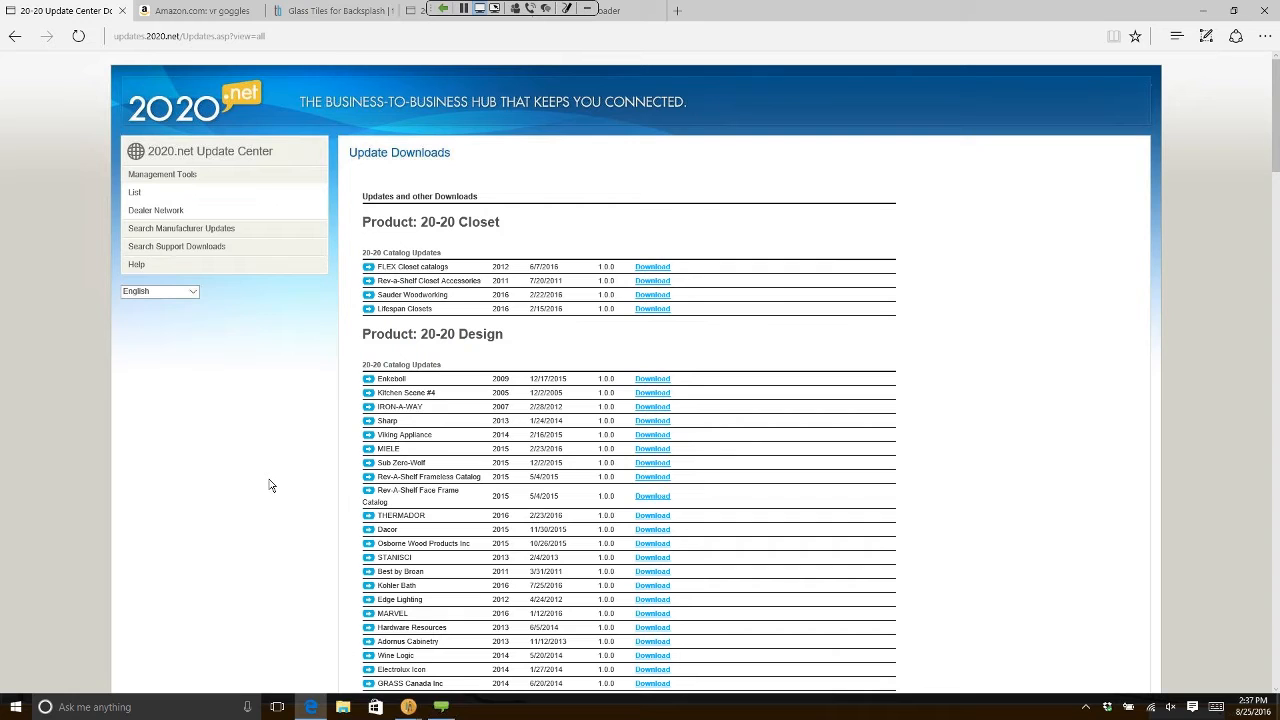
mouse_move(700, 543)
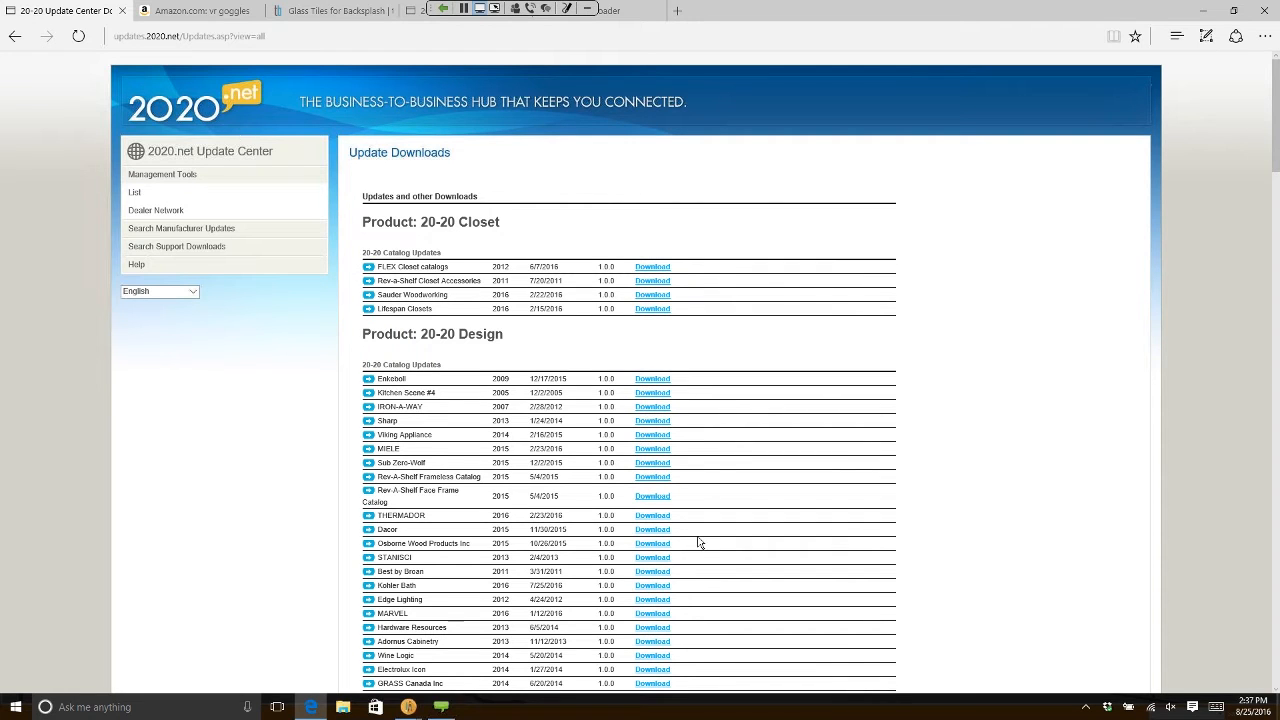
- Launch the Countertop Wizard from the Items tab over the kitchen plan
scroll(down, 3)
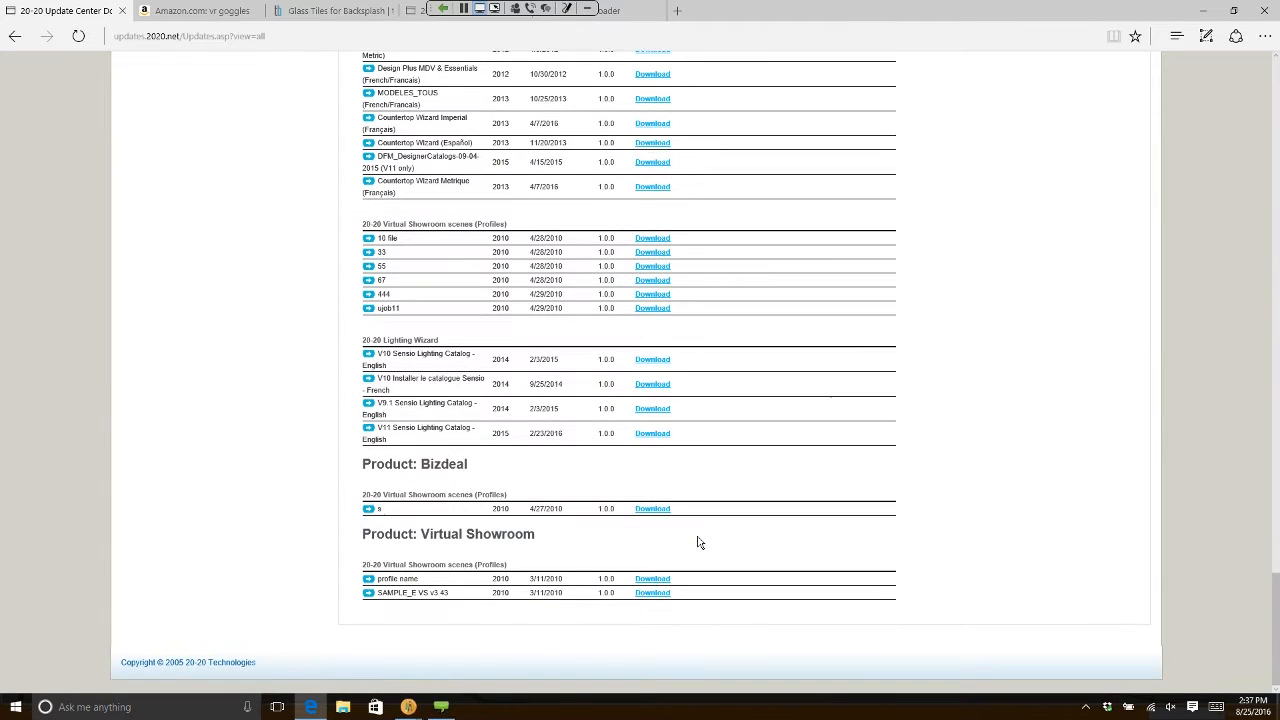
mouse_move(578, 471)
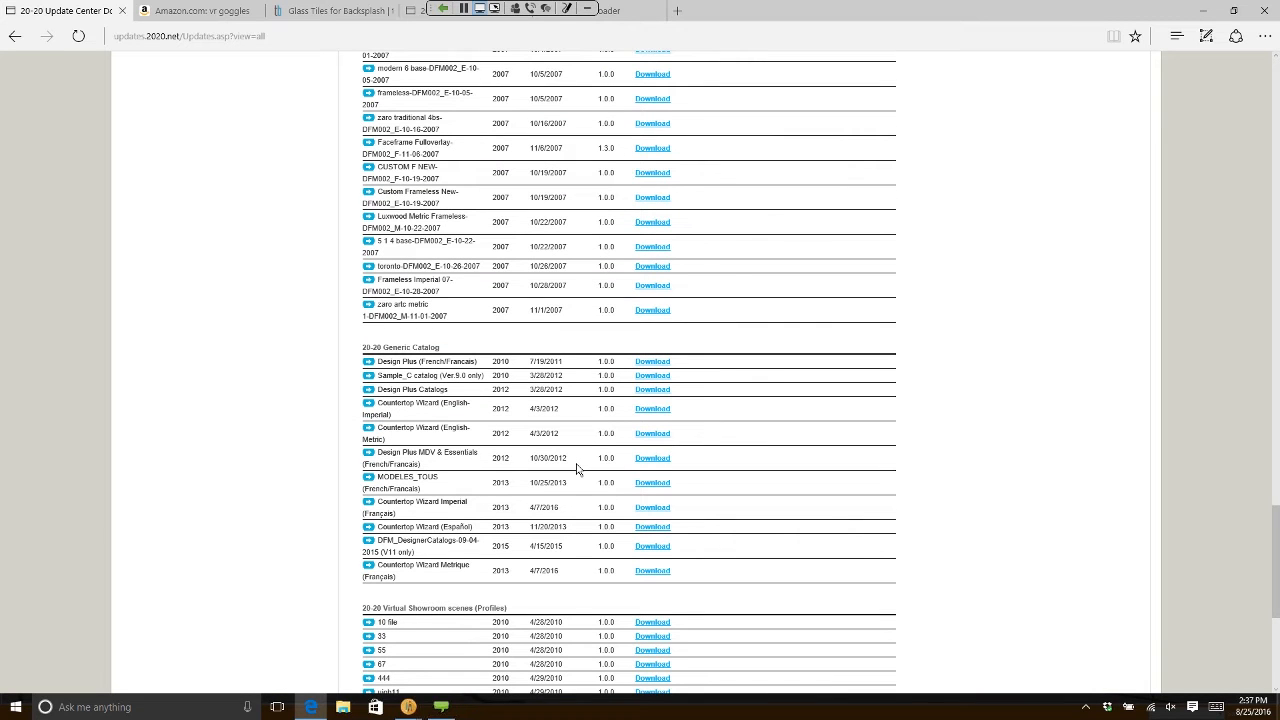
mouse_move(450, 360)
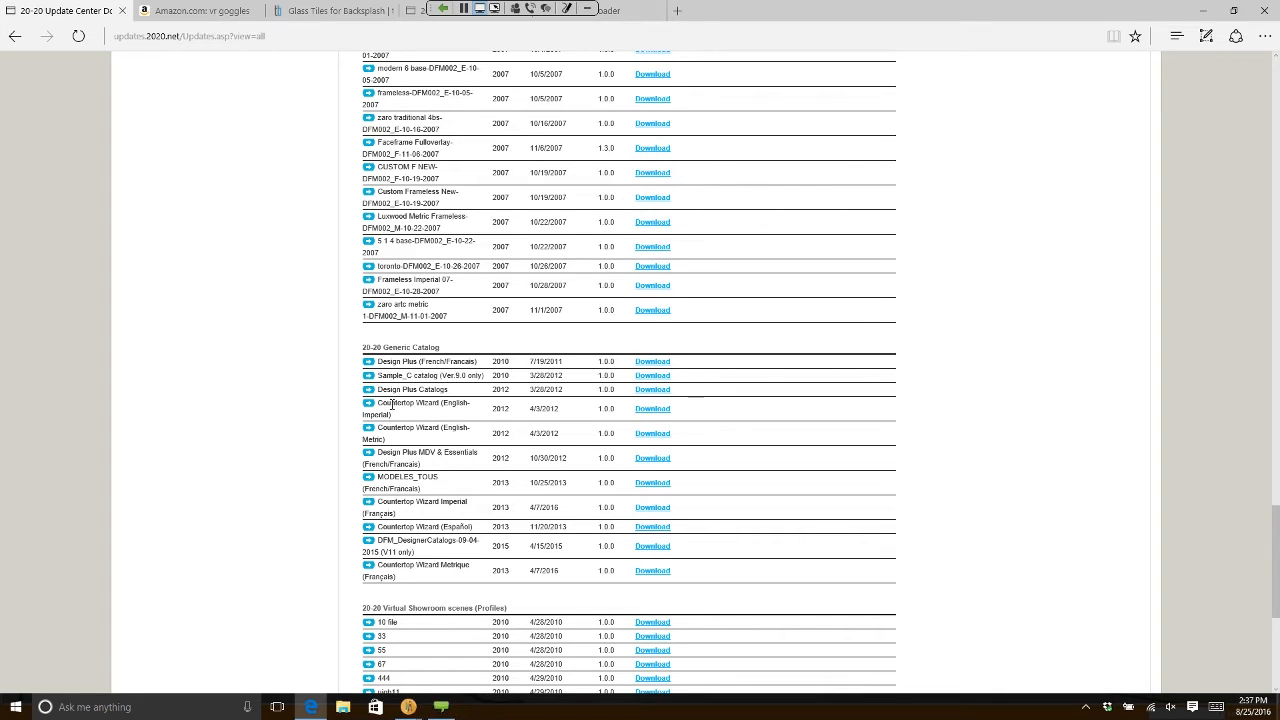
mouse_move(396, 420)
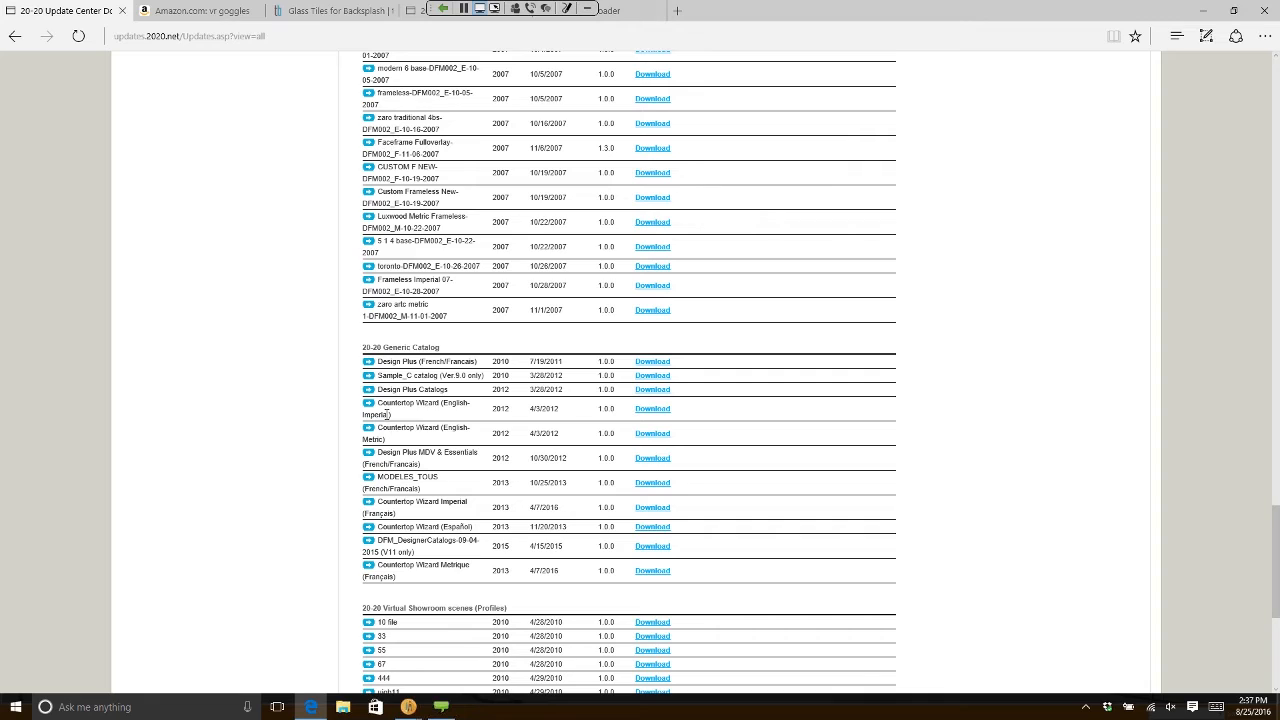
mouse_move(443, 446)
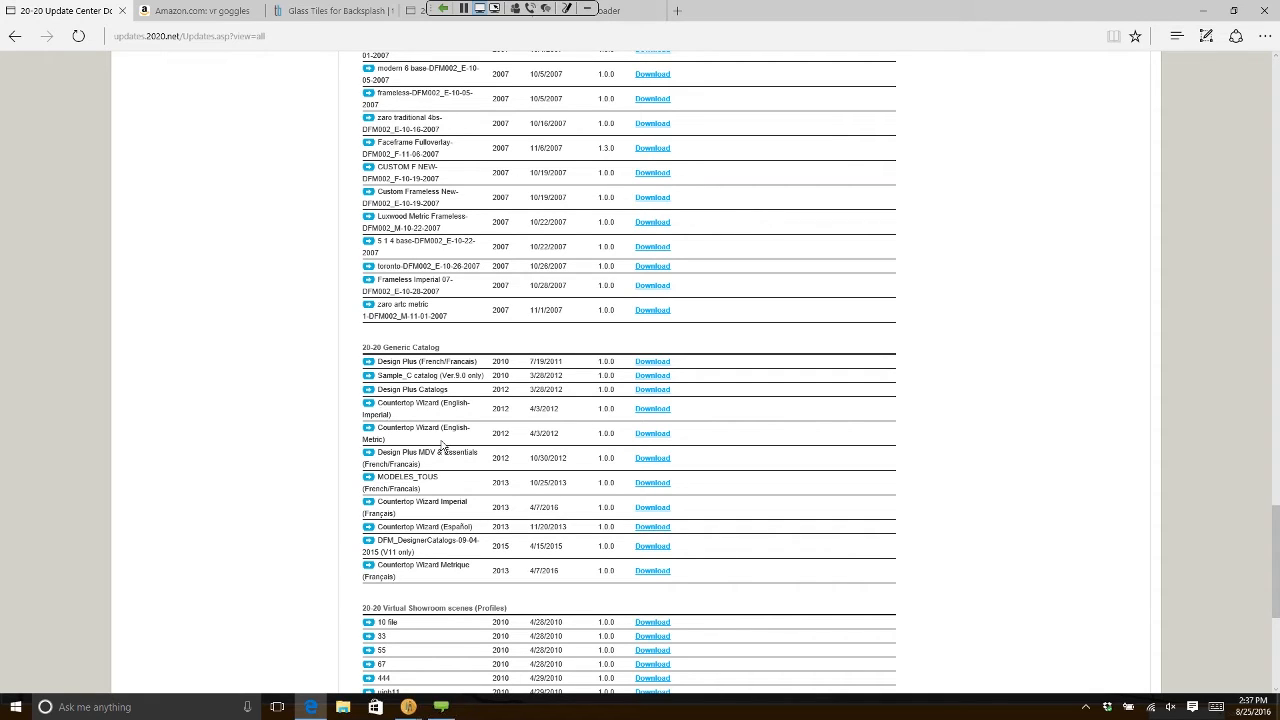
mouse_move(466, 443)
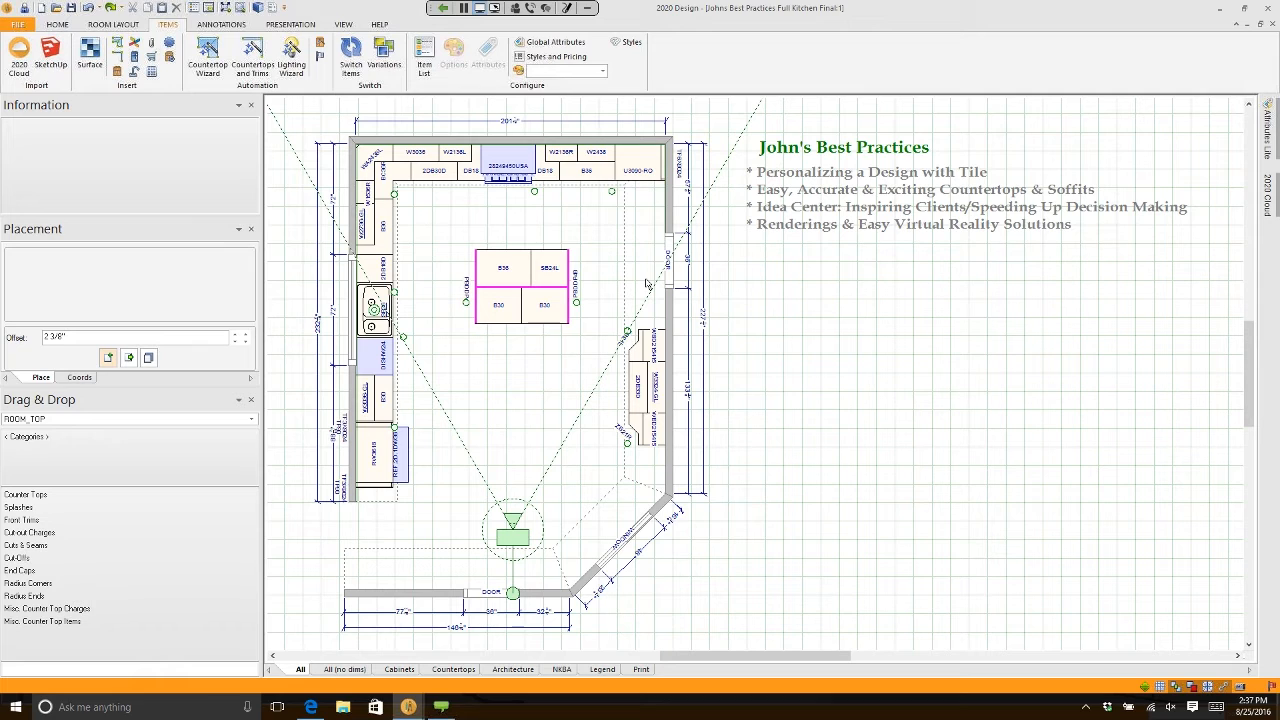
mouse_move(207, 52)
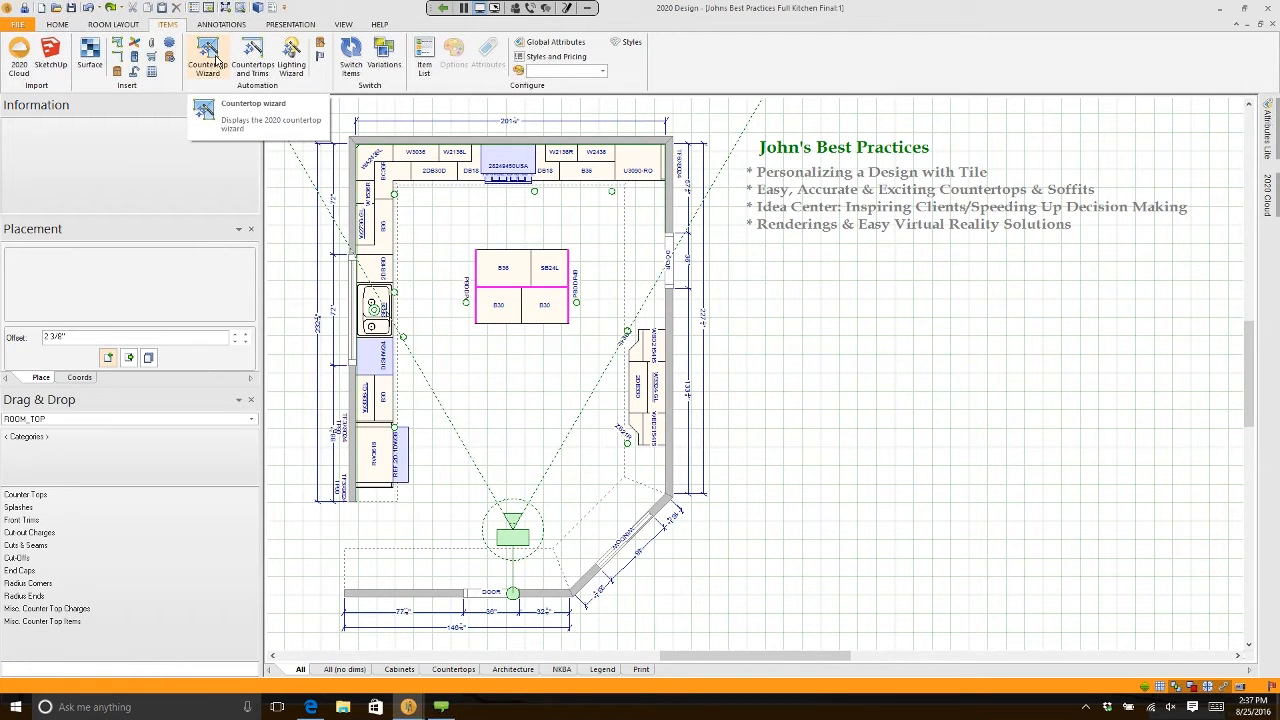
click(207, 57)
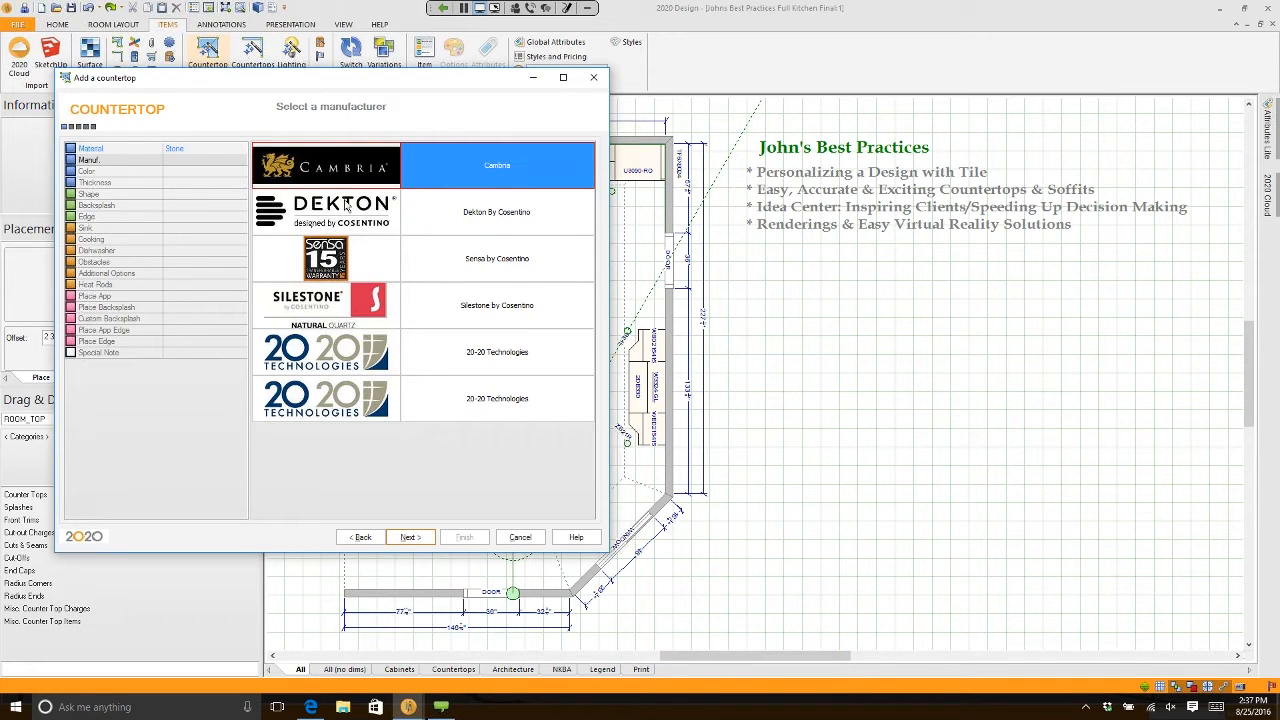
mouse_move(355, 297)
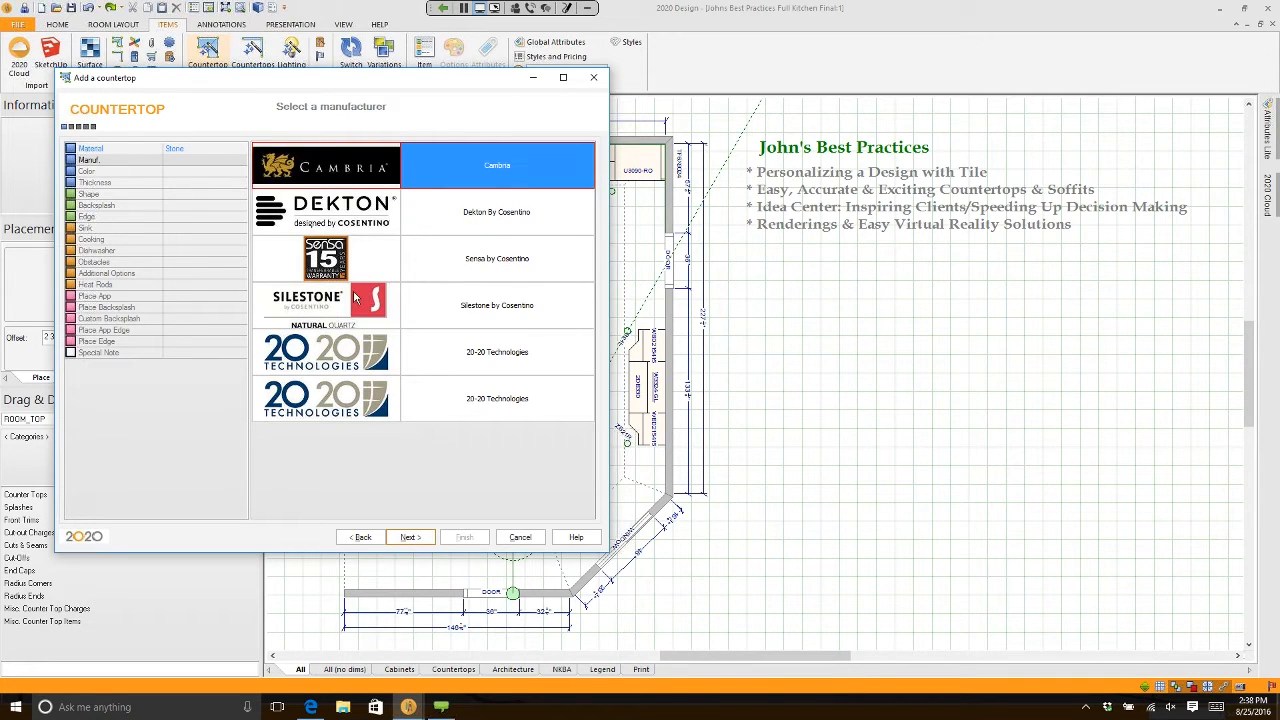
mouse_move(402, 387)
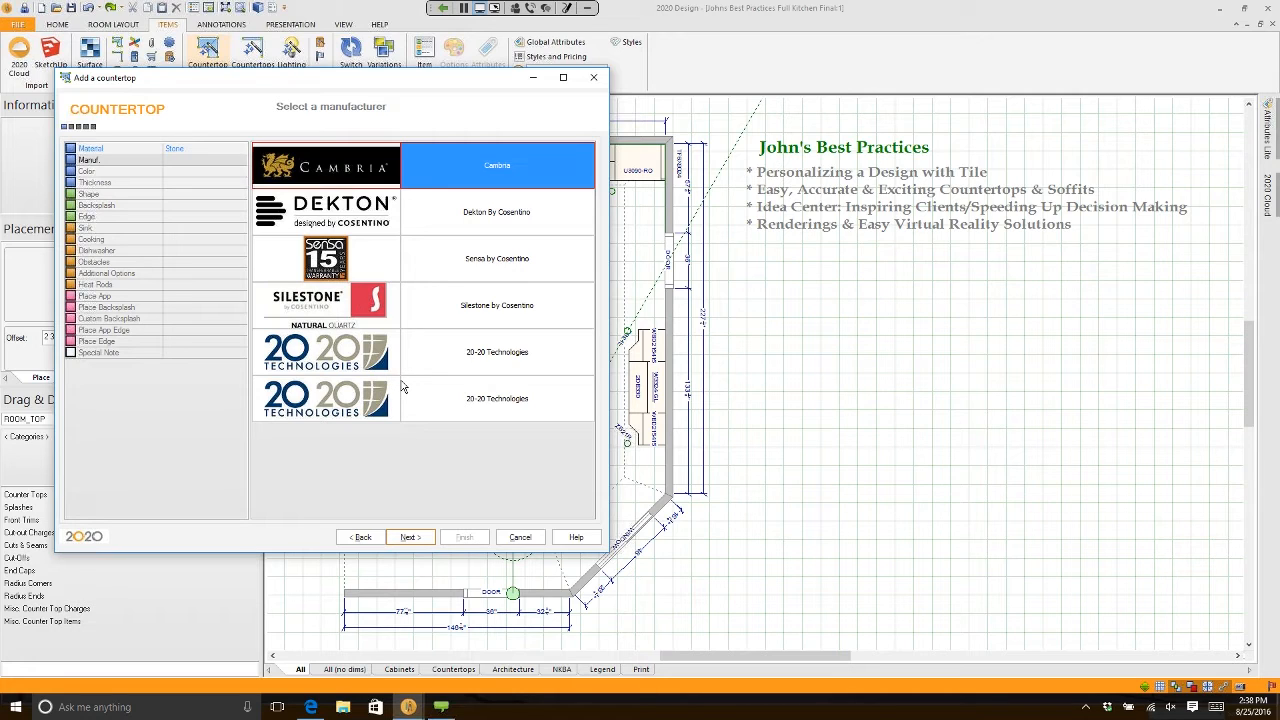
- Choose Cambria in Berwyn, 3CM thick, auto-designed over the existing cabinets
click(409, 537)
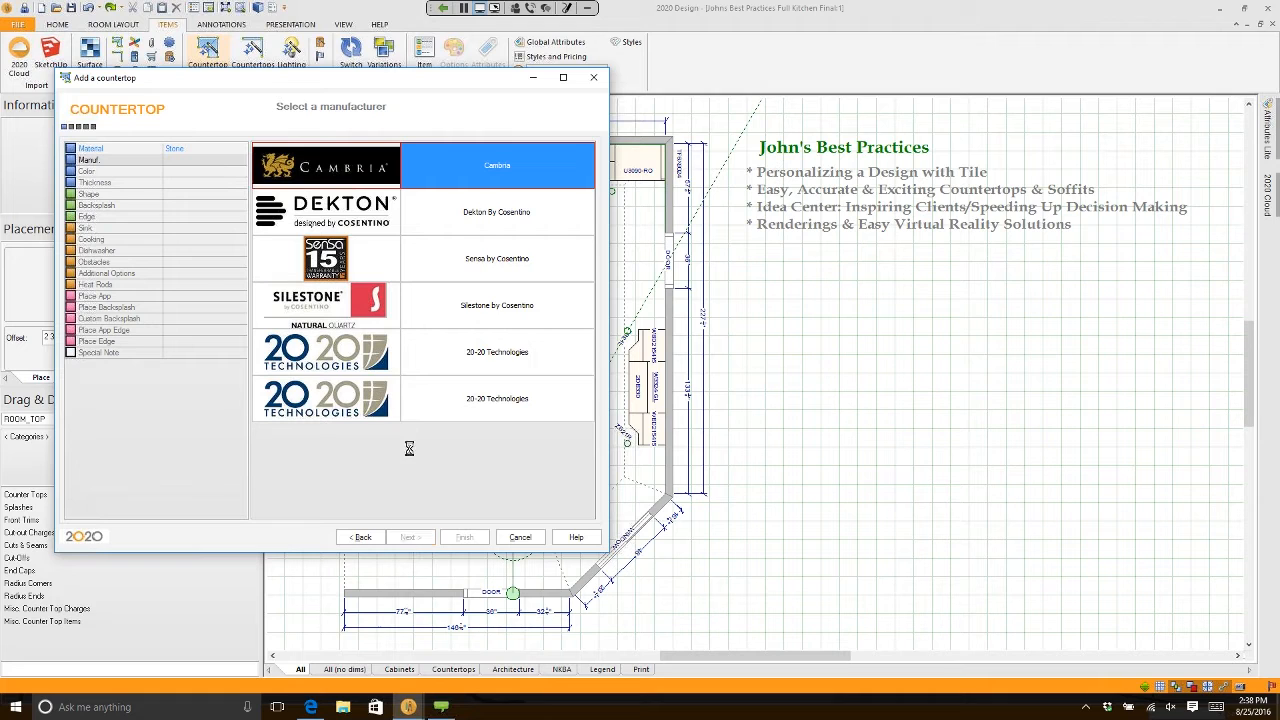
mouse_move(467, 458)
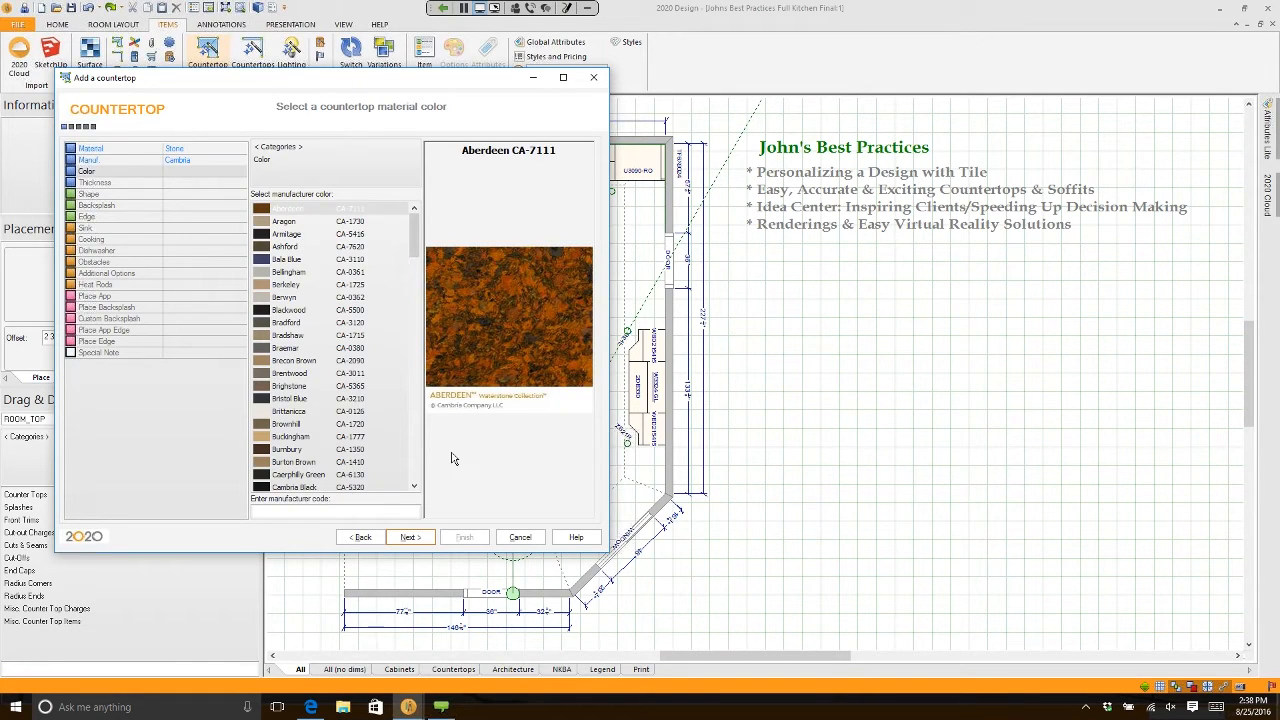
mouse_move(311, 317)
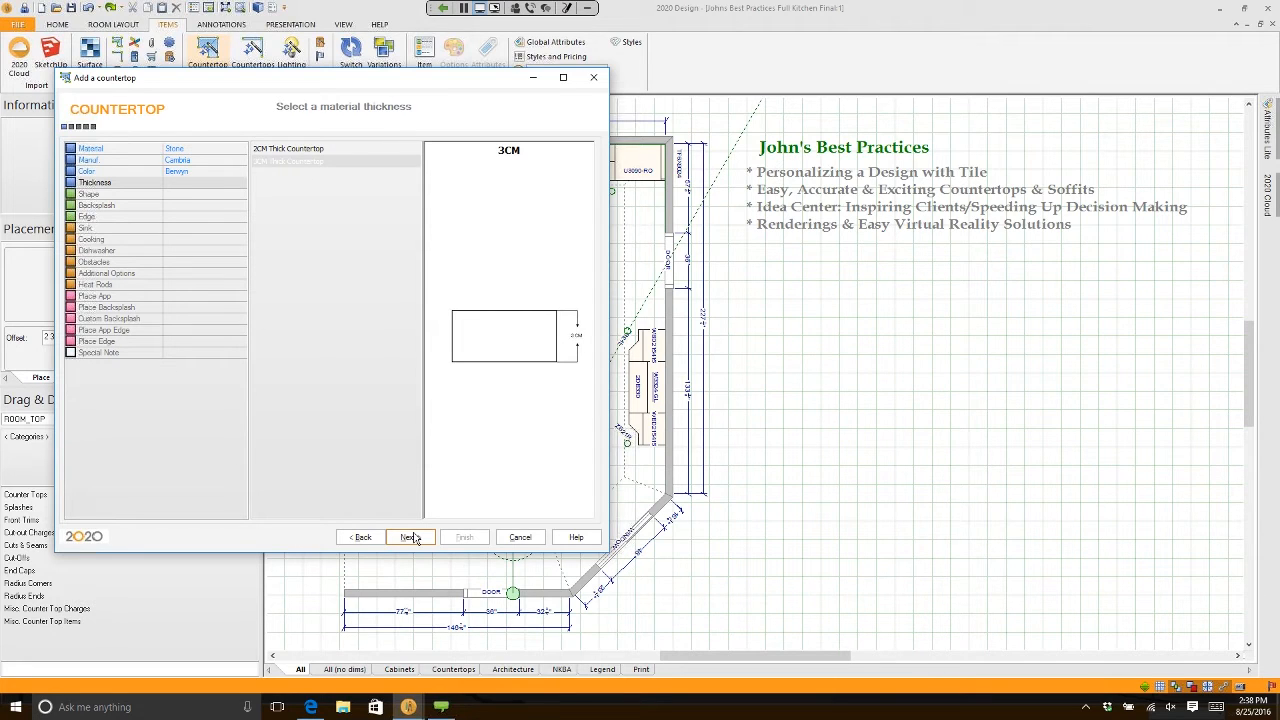
click(409, 537)
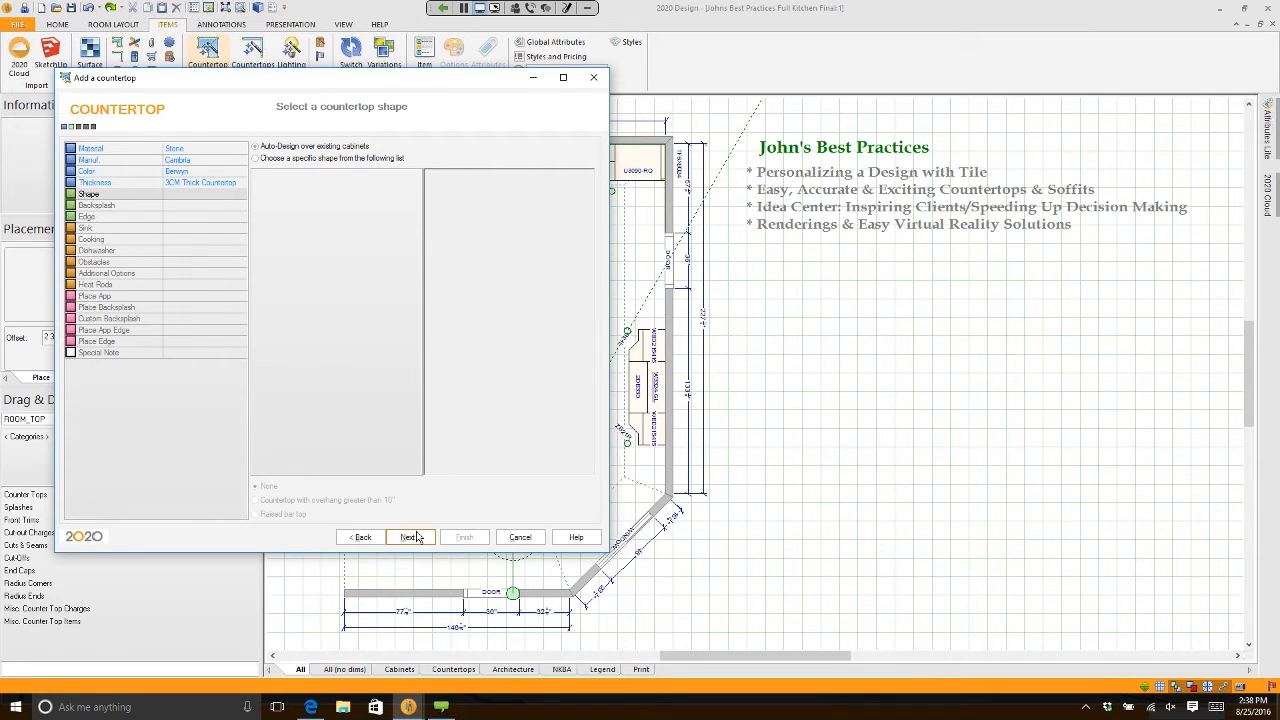
click(409, 537)
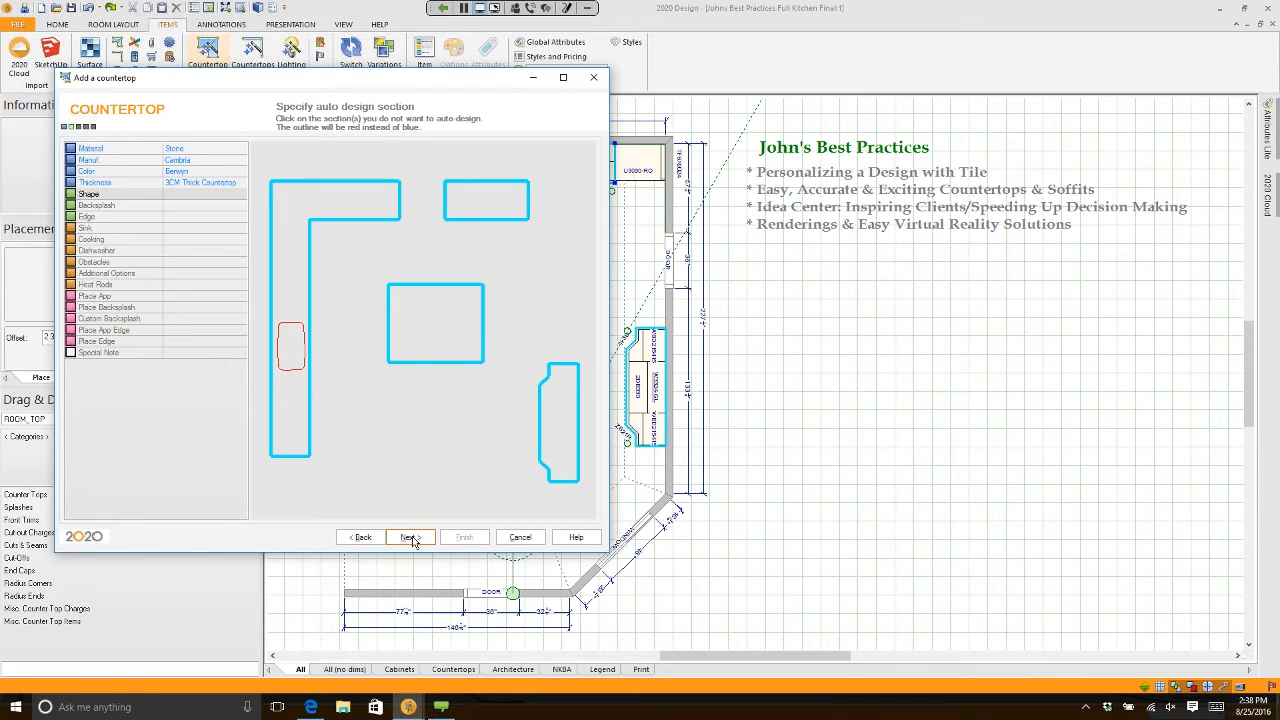
- Accept the auto-designed sections, choose no backsplash and a Piedmont 3cm edge
click(408, 537)
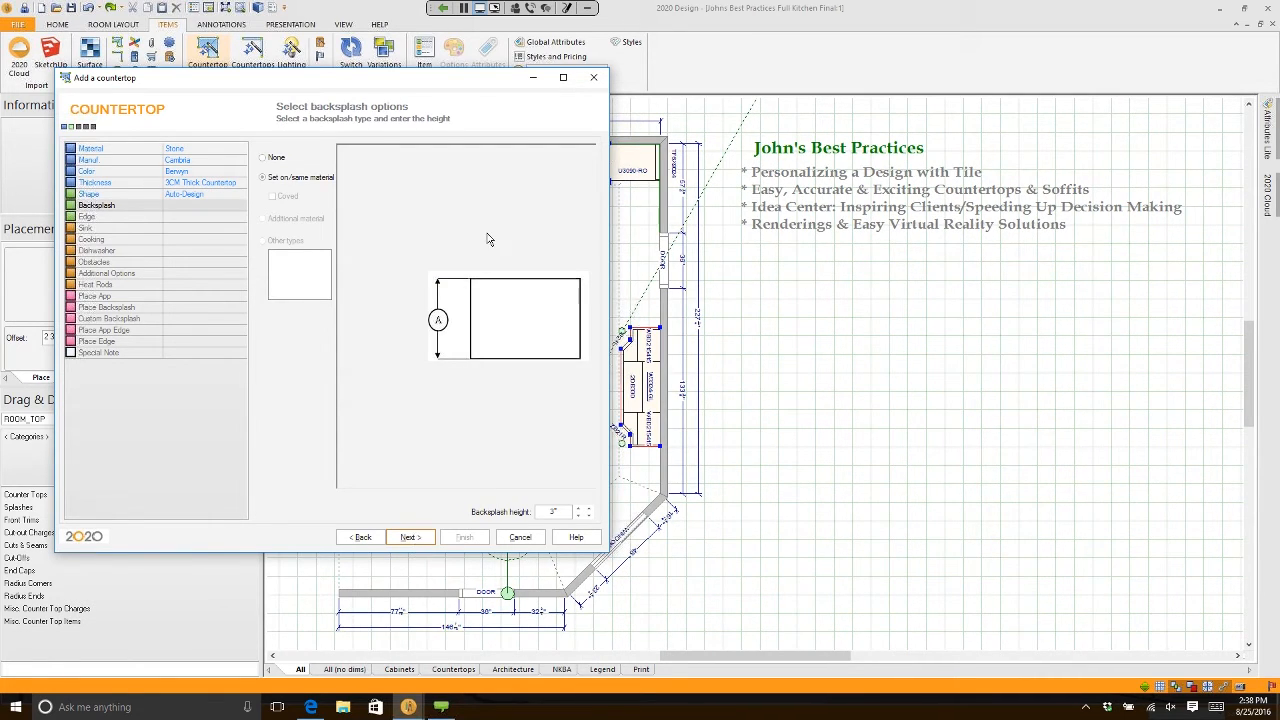
click(262, 157)
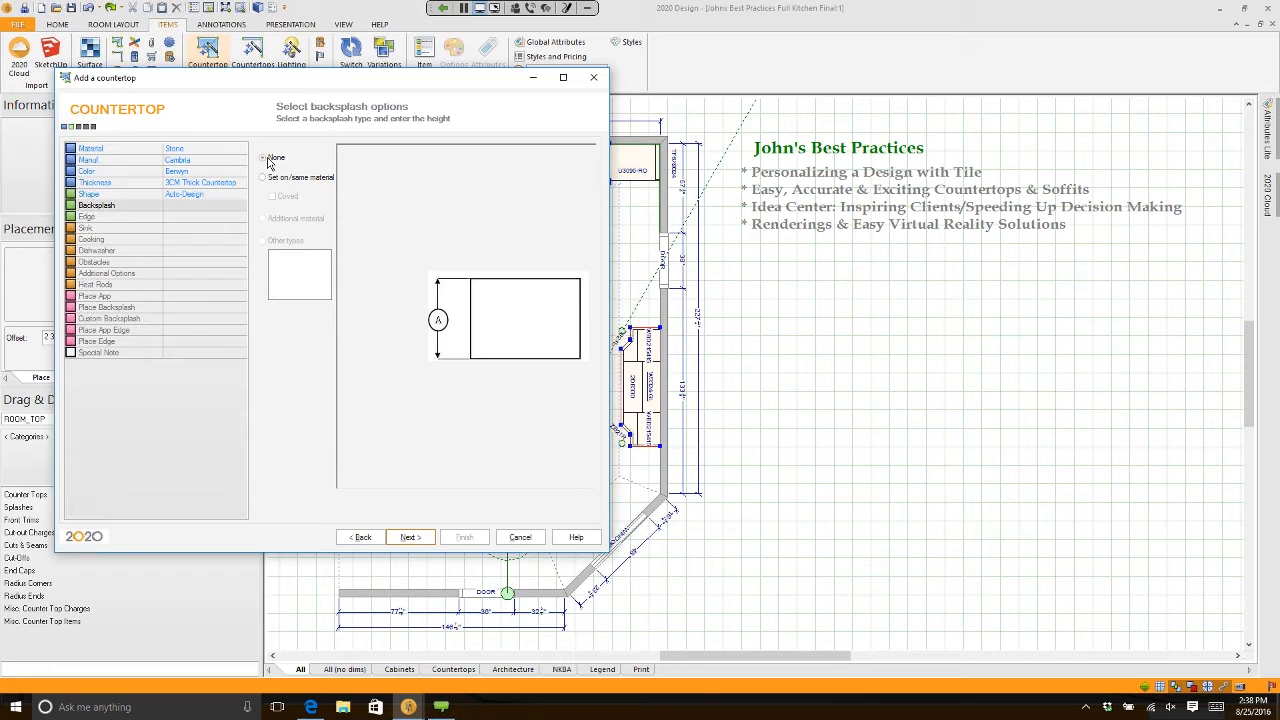
click(408, 537)
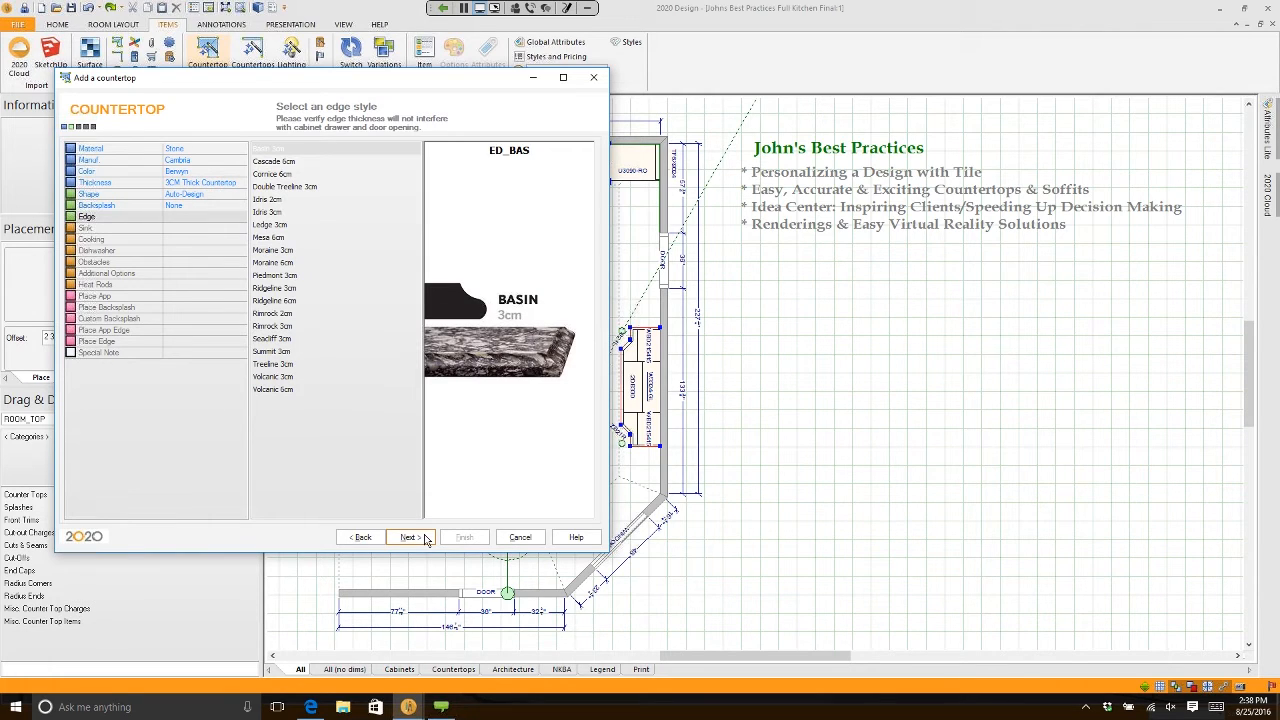
mouse_move(300, 291)
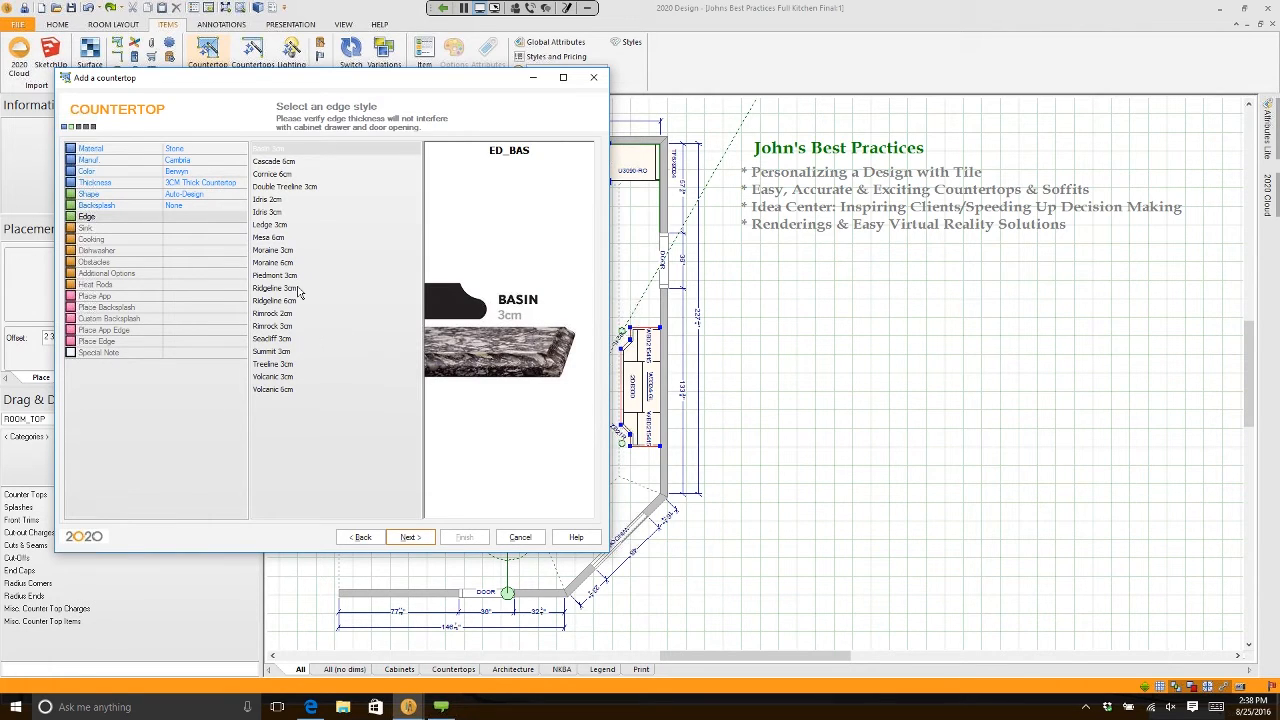
click(274, 275)
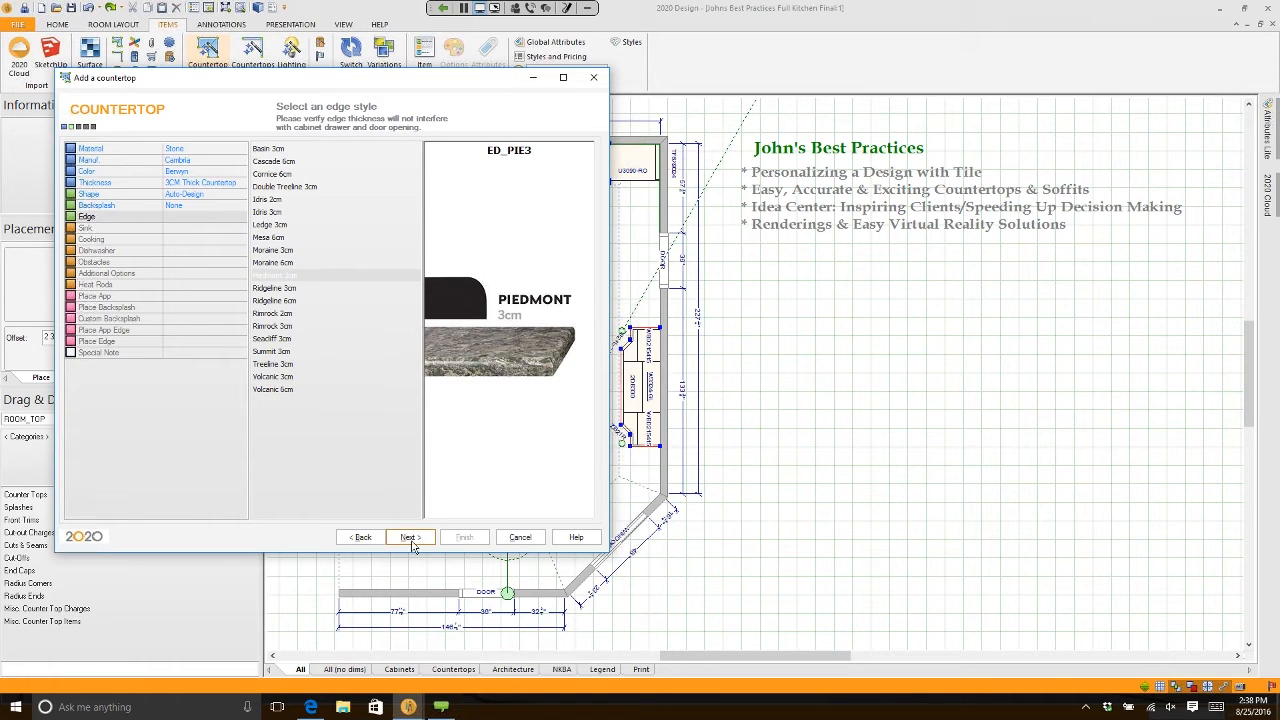
click(408, 537)
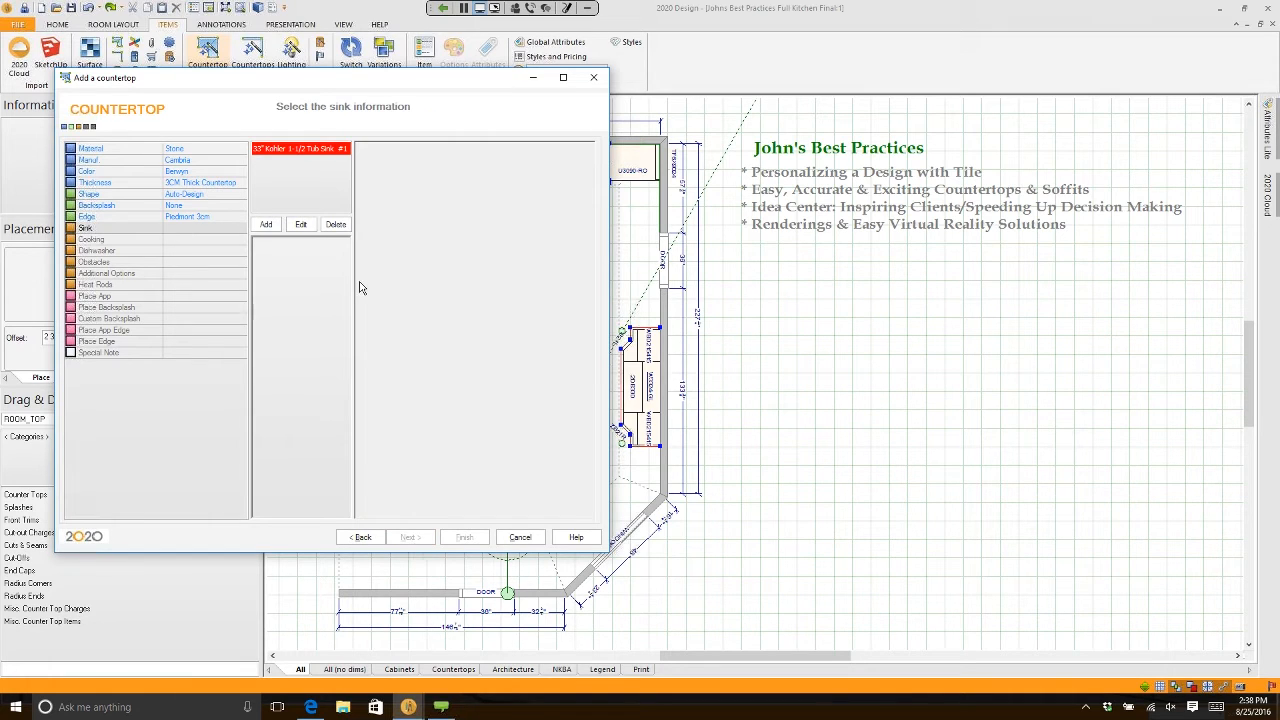
- Enter the sink type for one sink and continue to obstacles
click(266, 224)
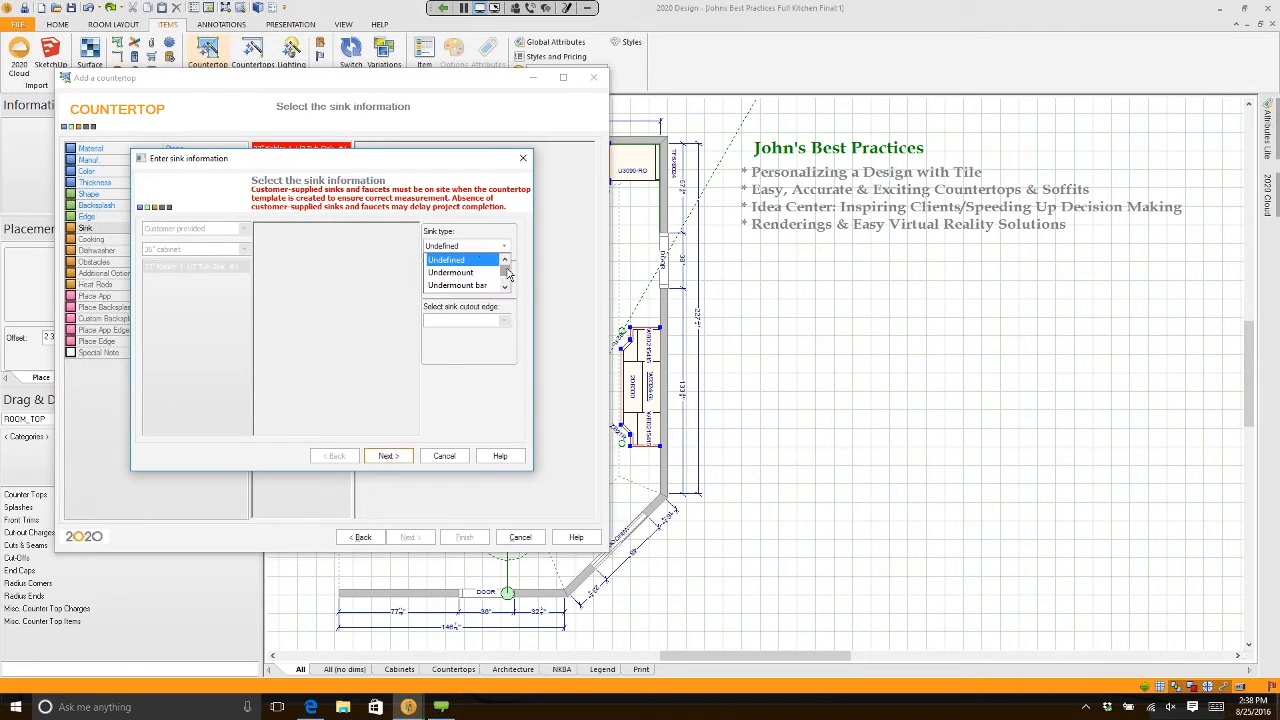
click(445, 260)
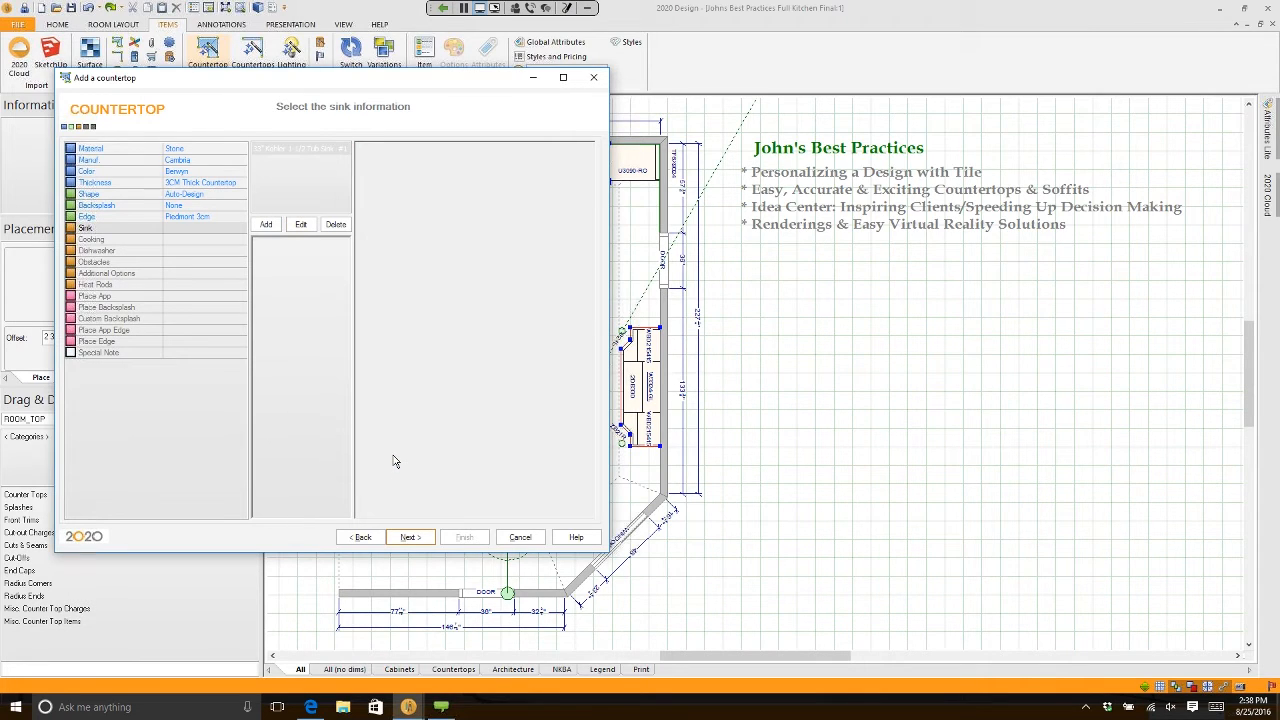
mouse_move(400, 383)
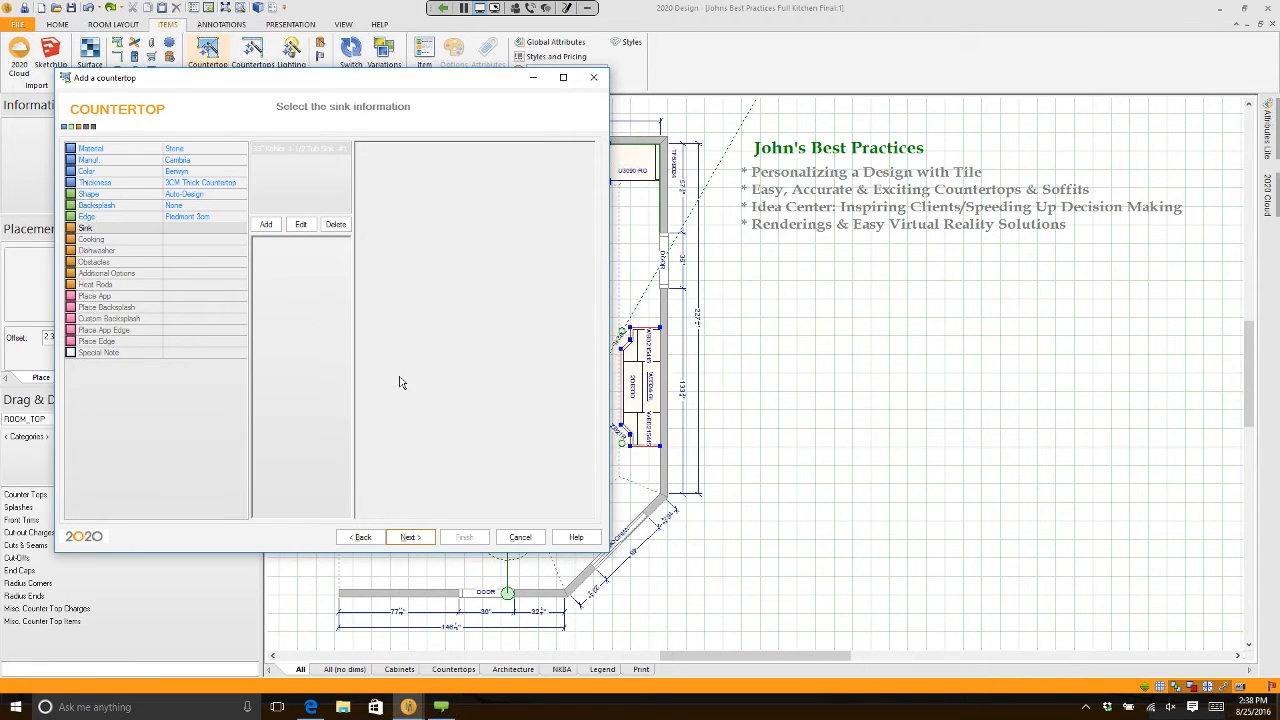
click(408, 537)
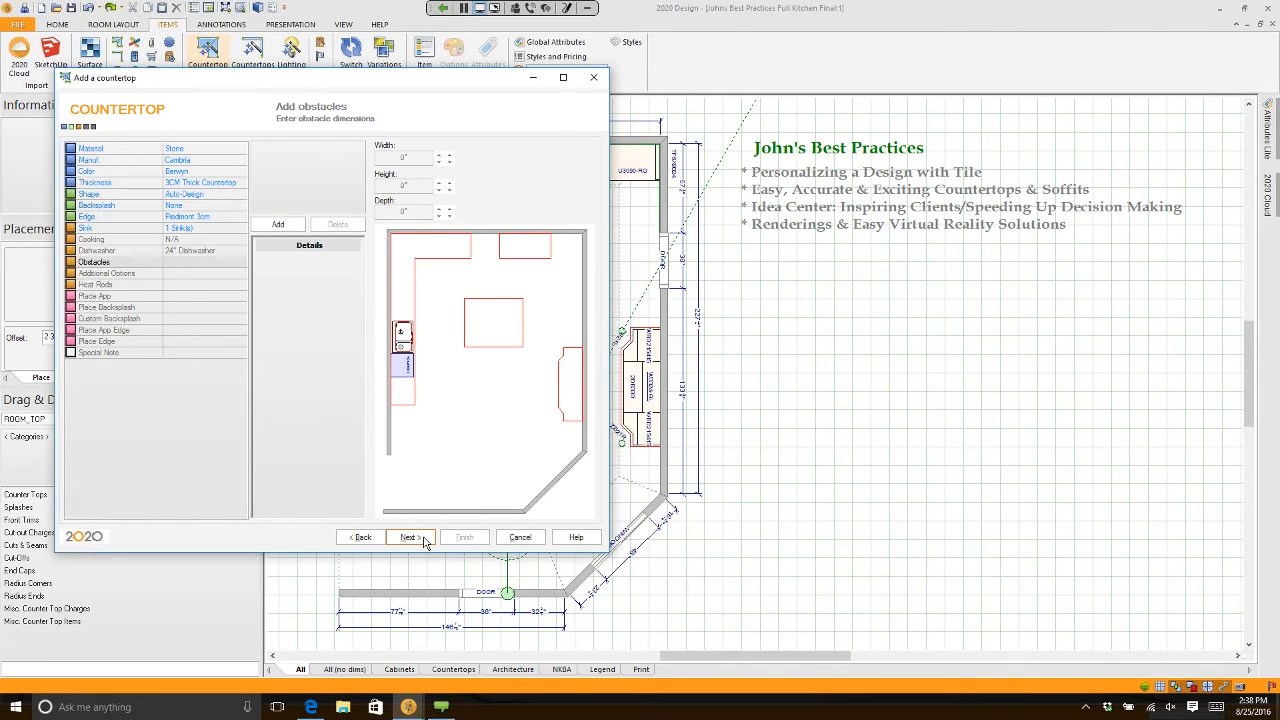
- Skip obstacles and additional options, and accept the appliance edge placement
click(408, 537)
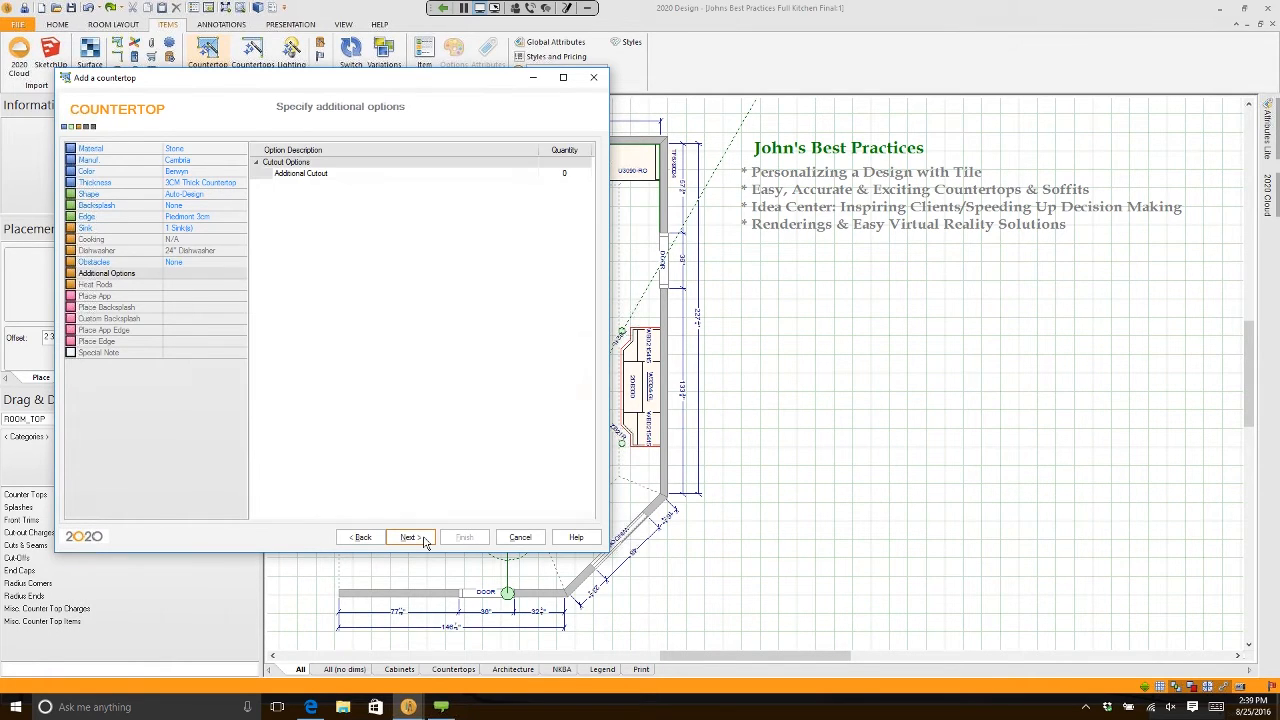
click(408, 537)
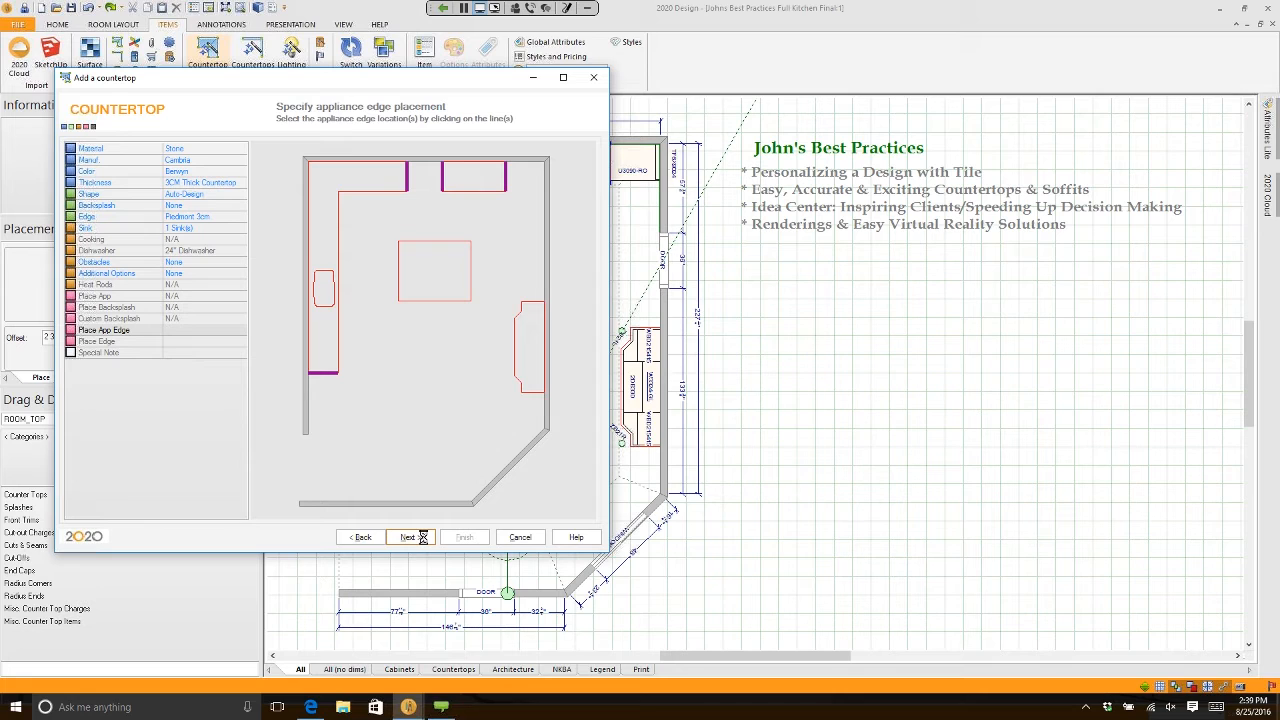
click(409, 537)
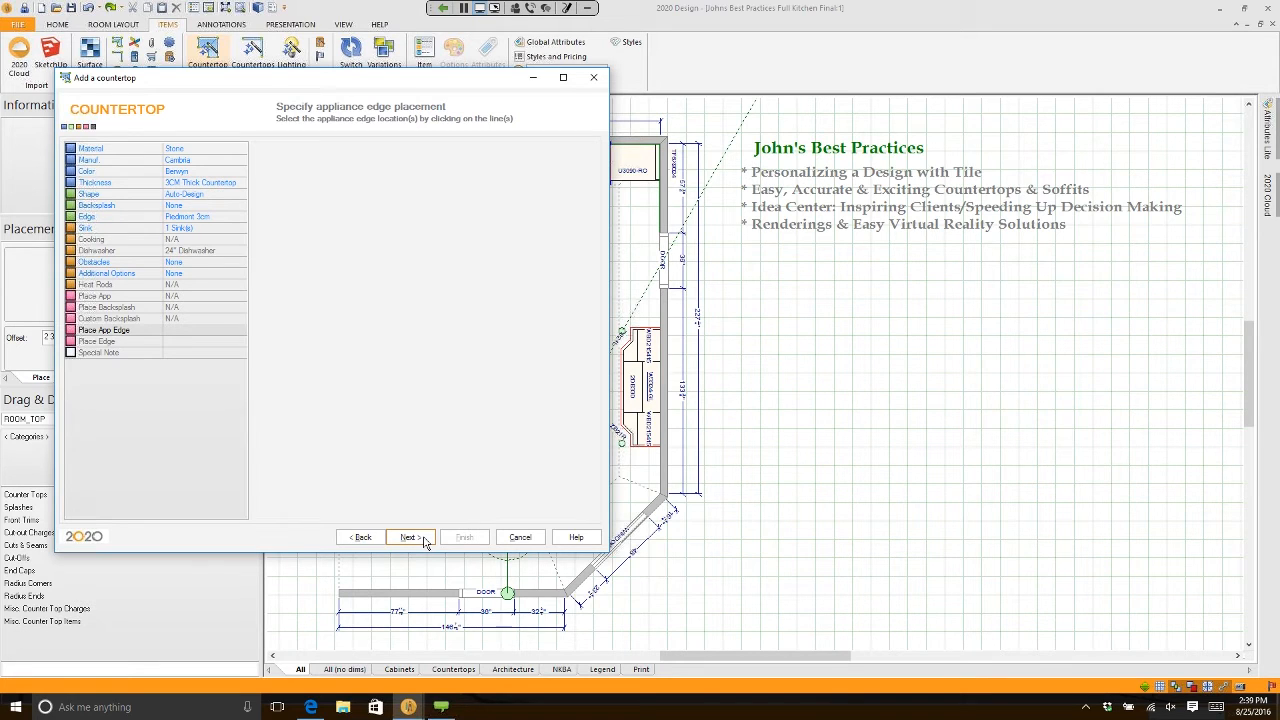
click(408, 537)
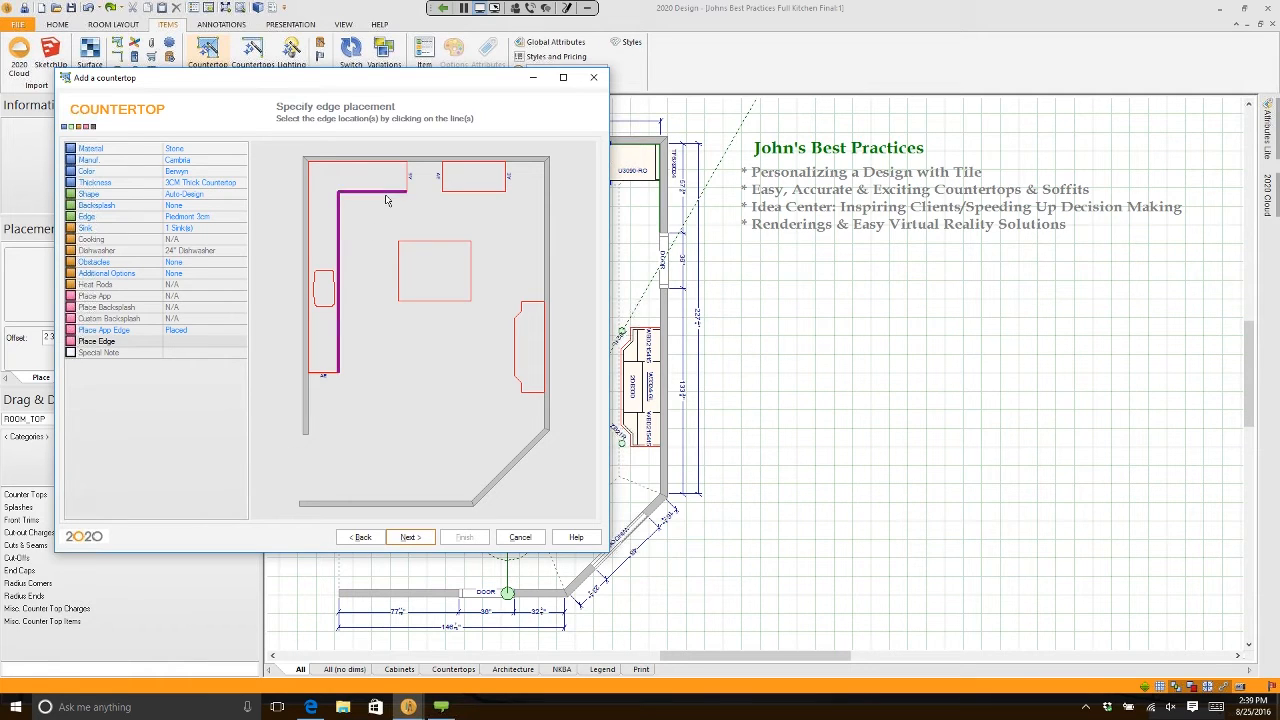
- Mark the L-run, island and right piece edges as finished, then finish the countertop
click(432, 240)
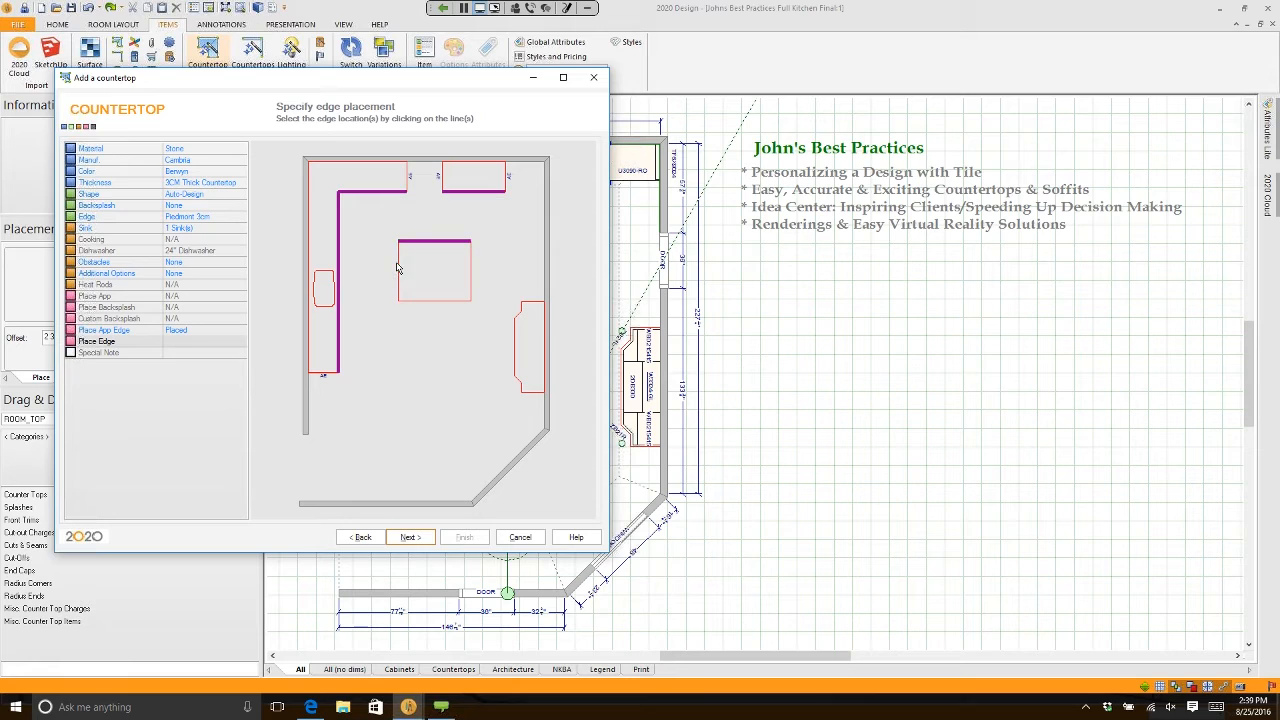
click(465, 270)
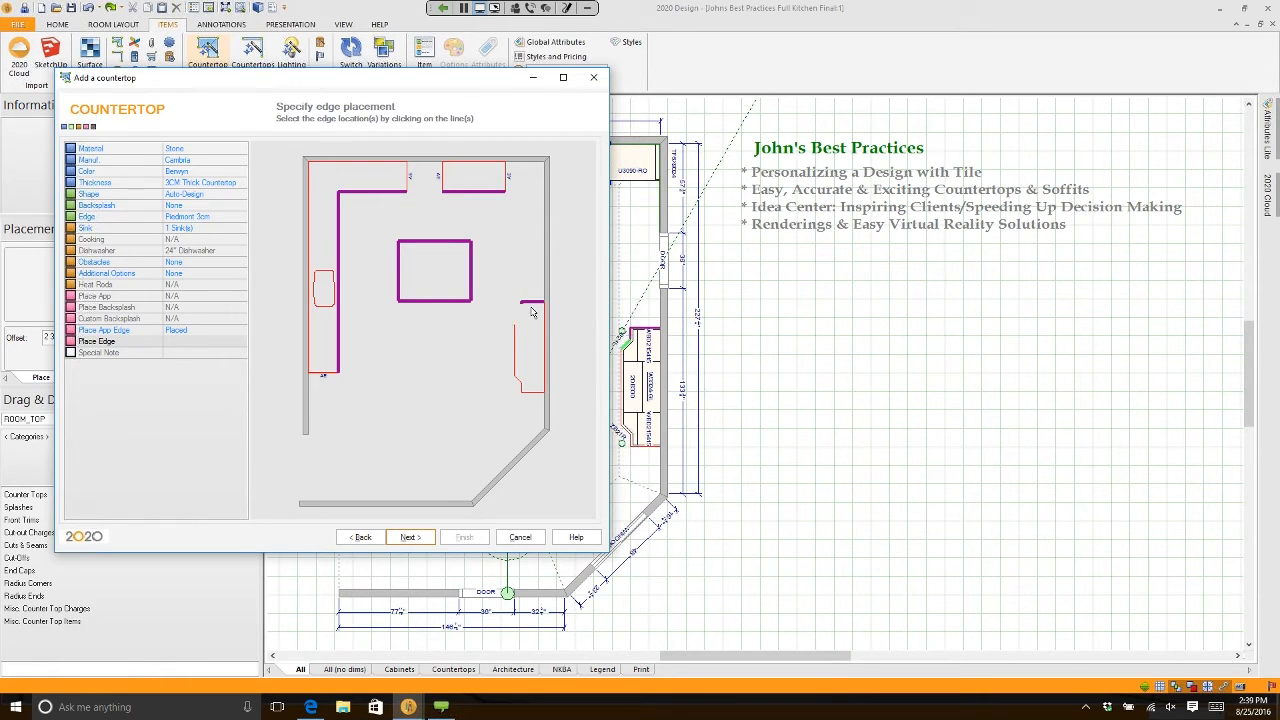
click(530, 330)
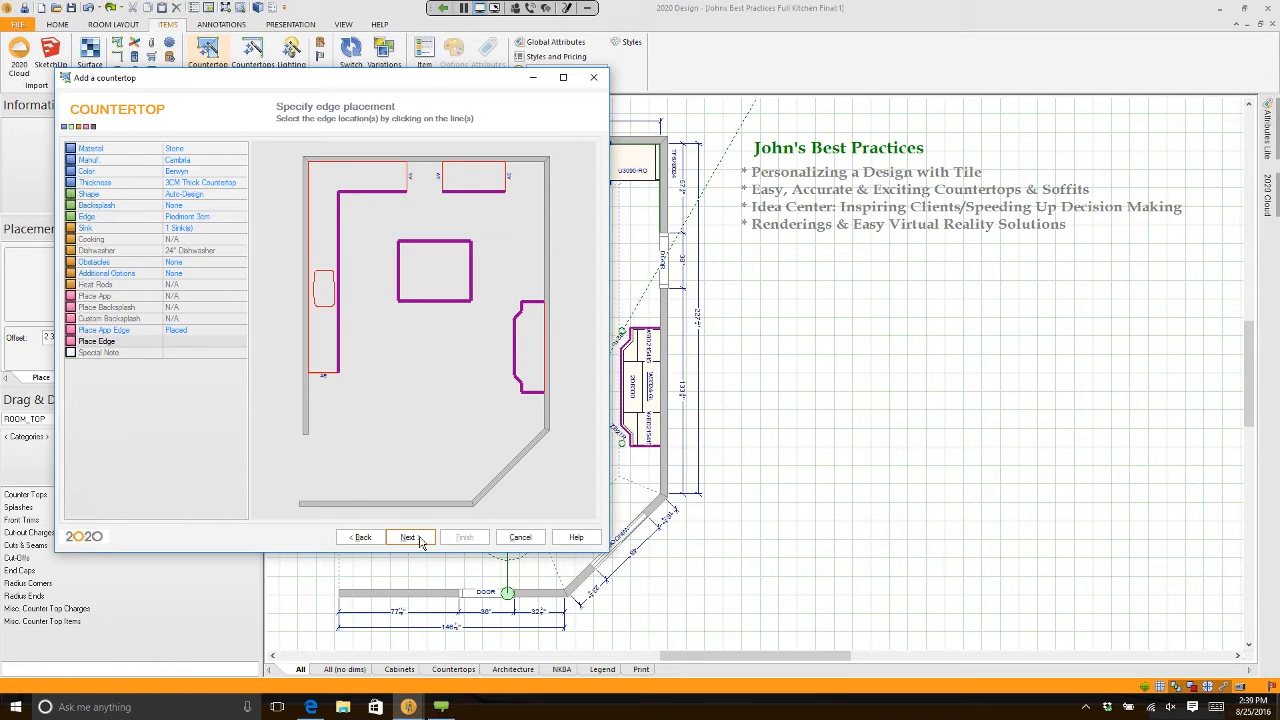
click(409, 537)
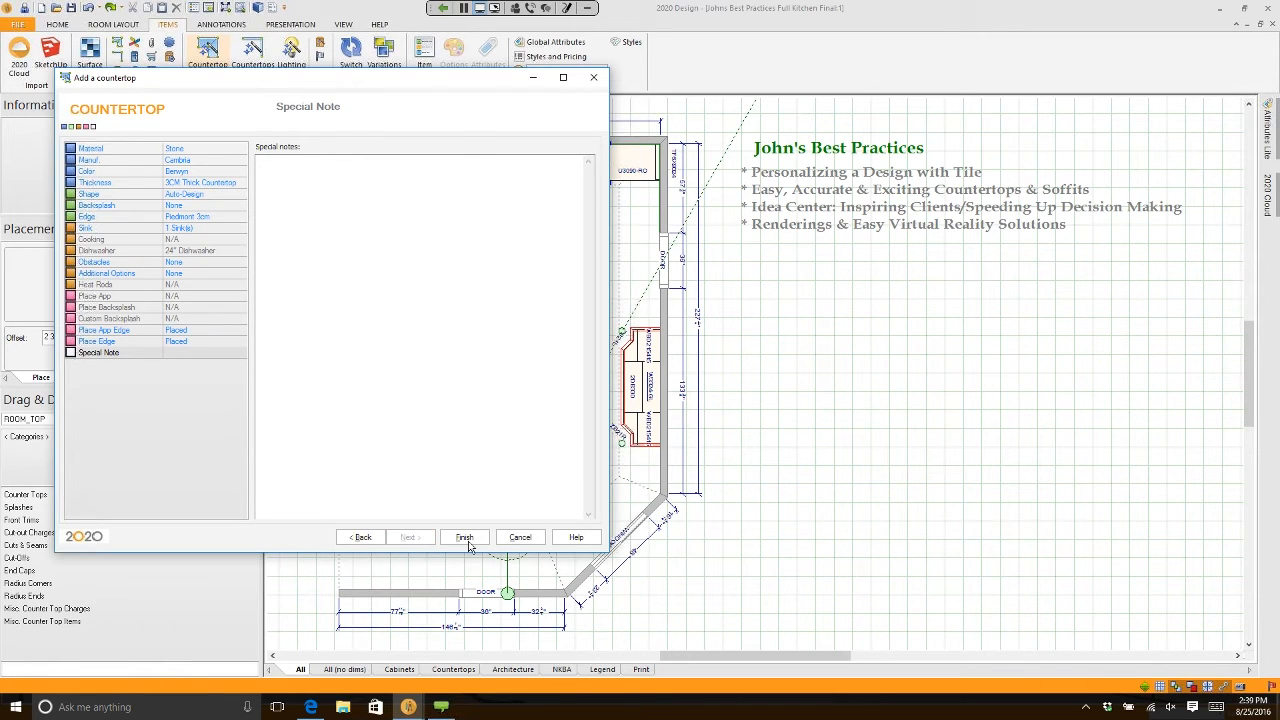
click(464, 537)
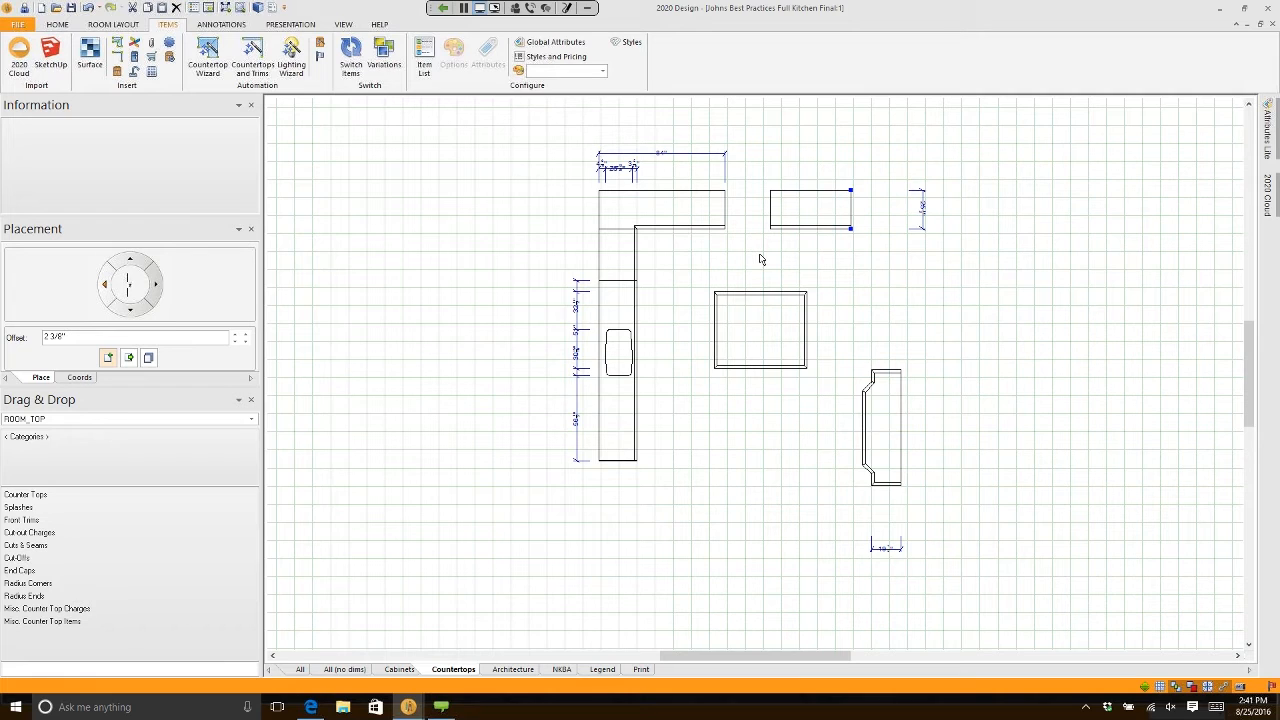
mouse_move(726, 421)
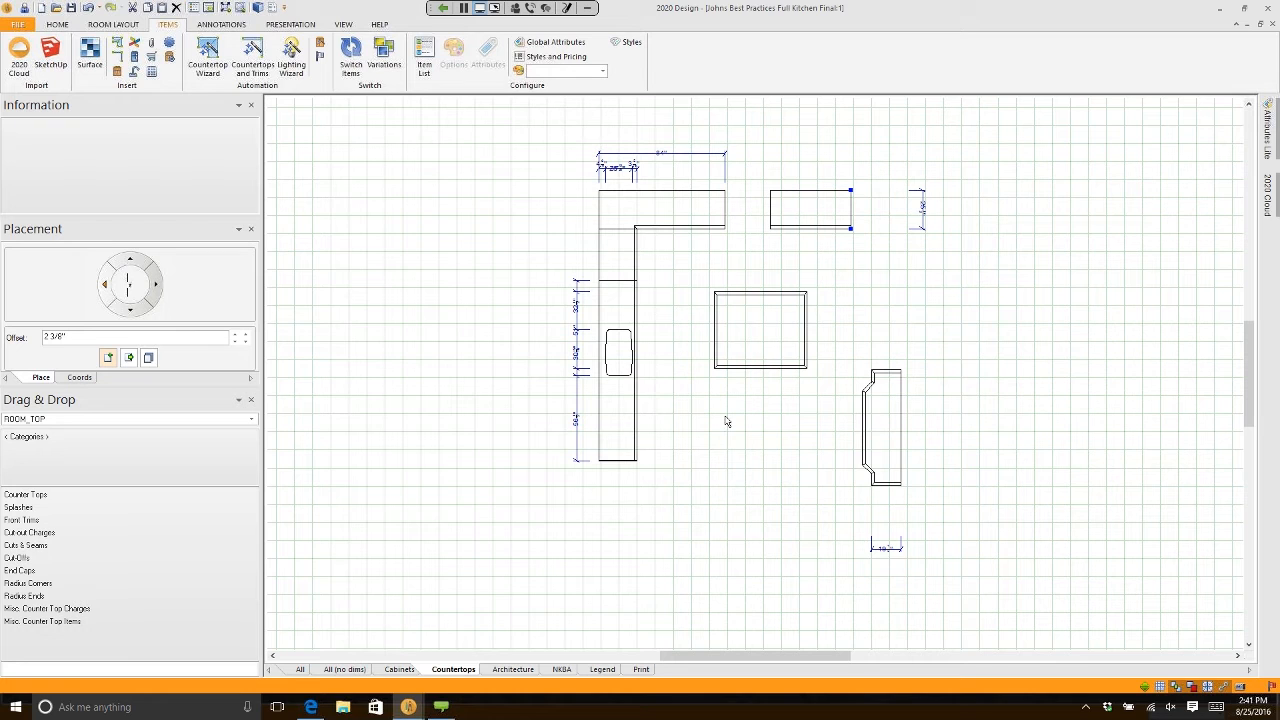
- Select the 20-20 Countertop(Report) scheme in the plan's Display Settings
right_click(726, 421)
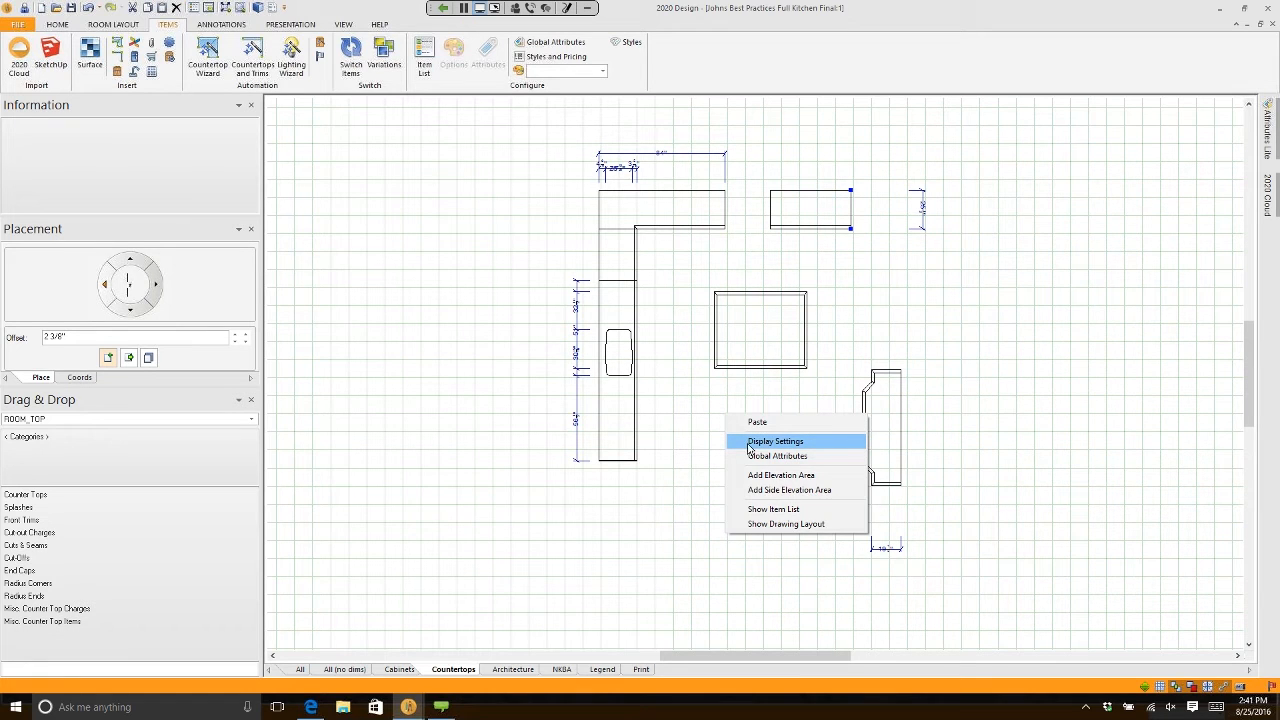
click(775, 441)
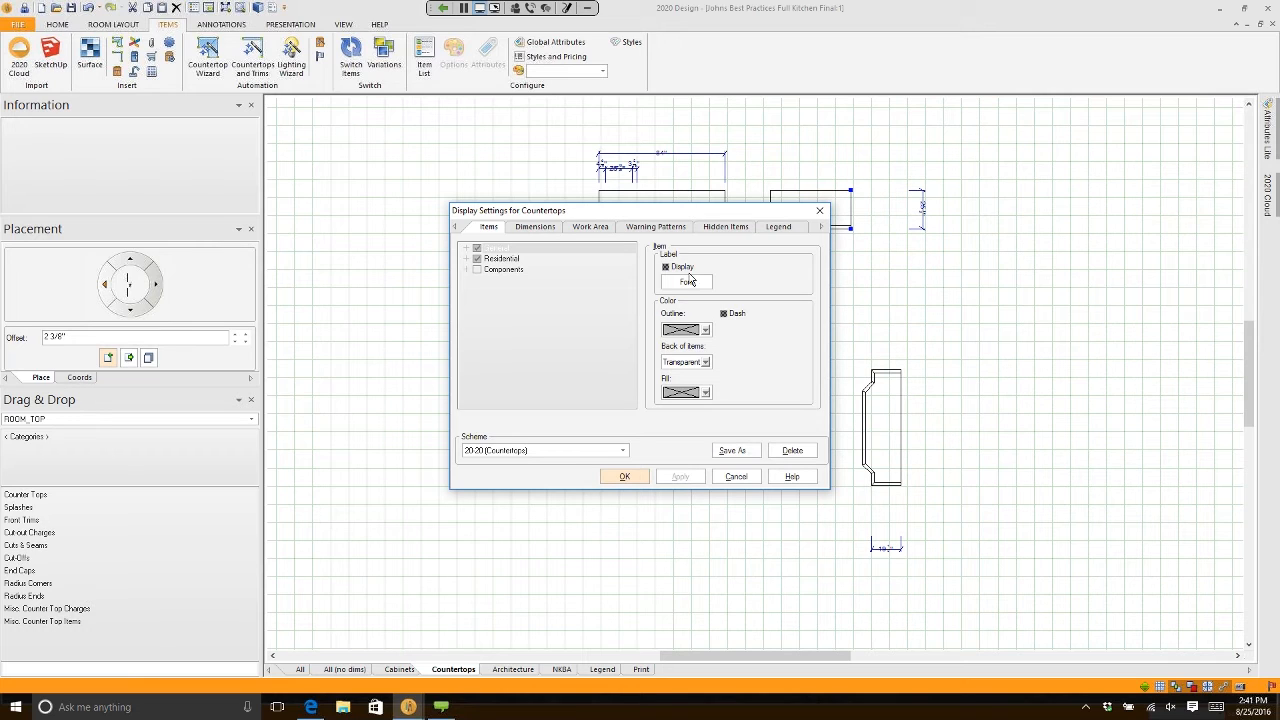
mouse_move(585, 289)
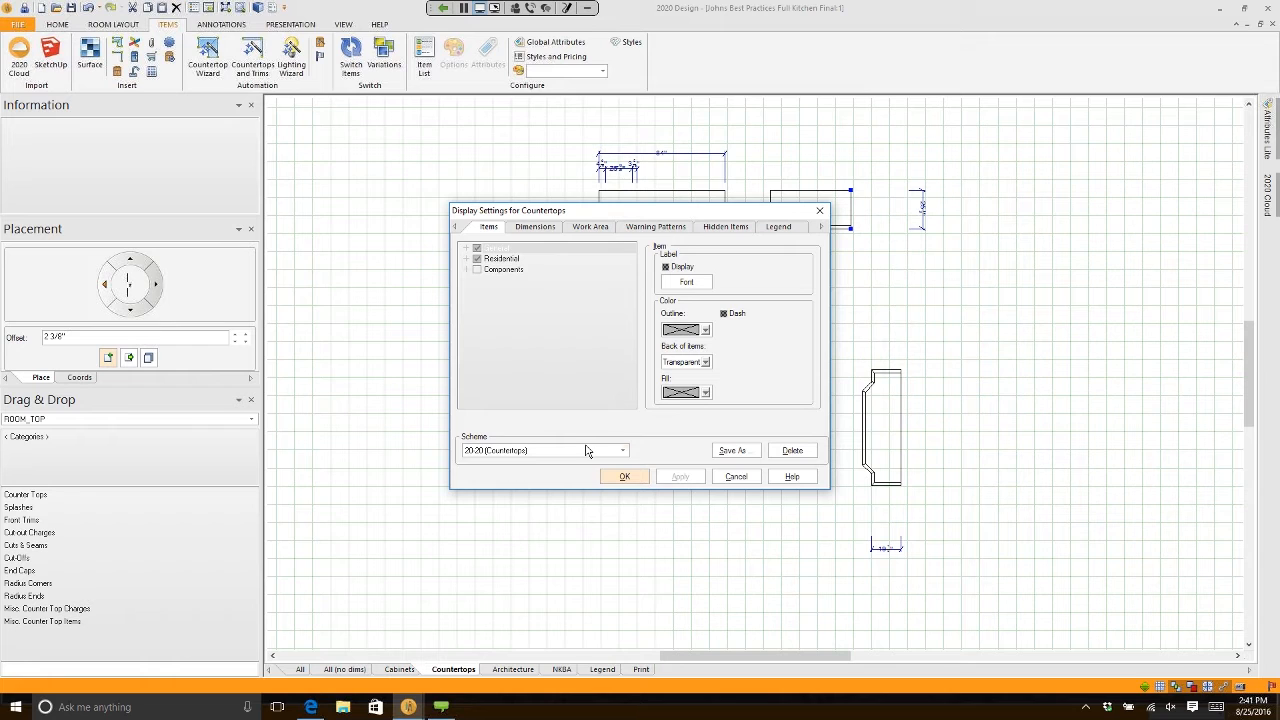
click(623, 450)
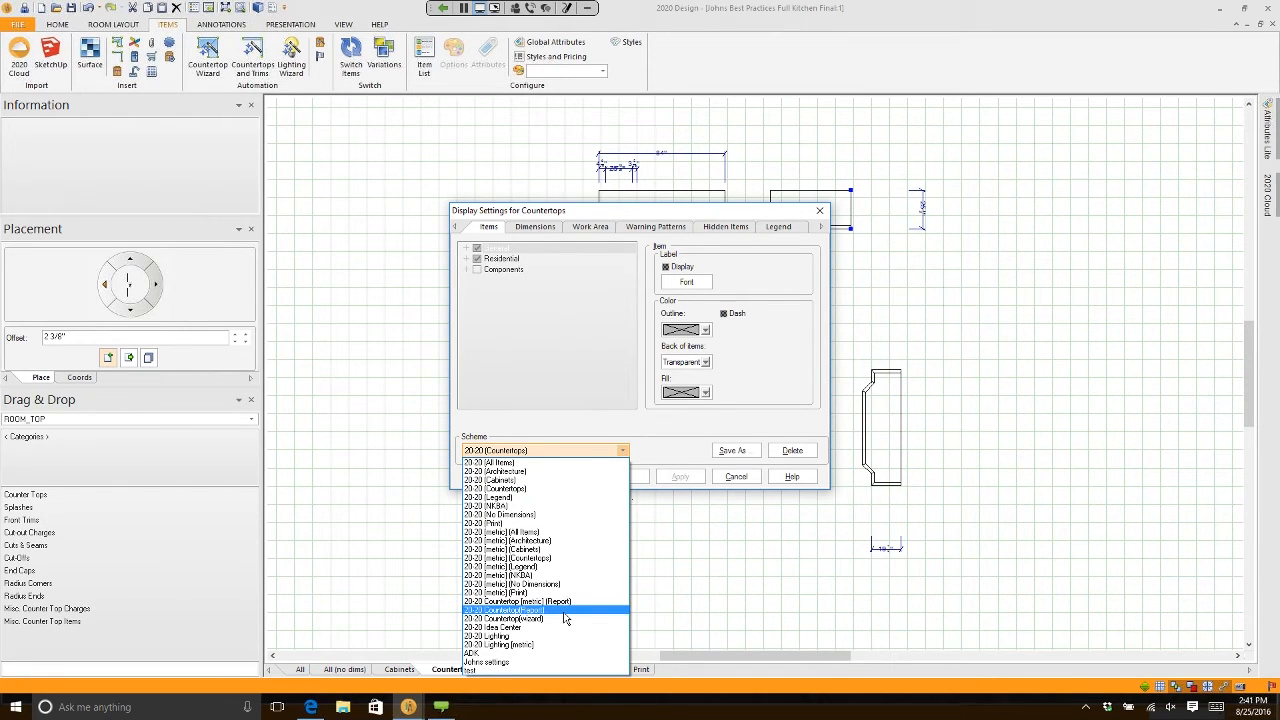
click(503, 610)
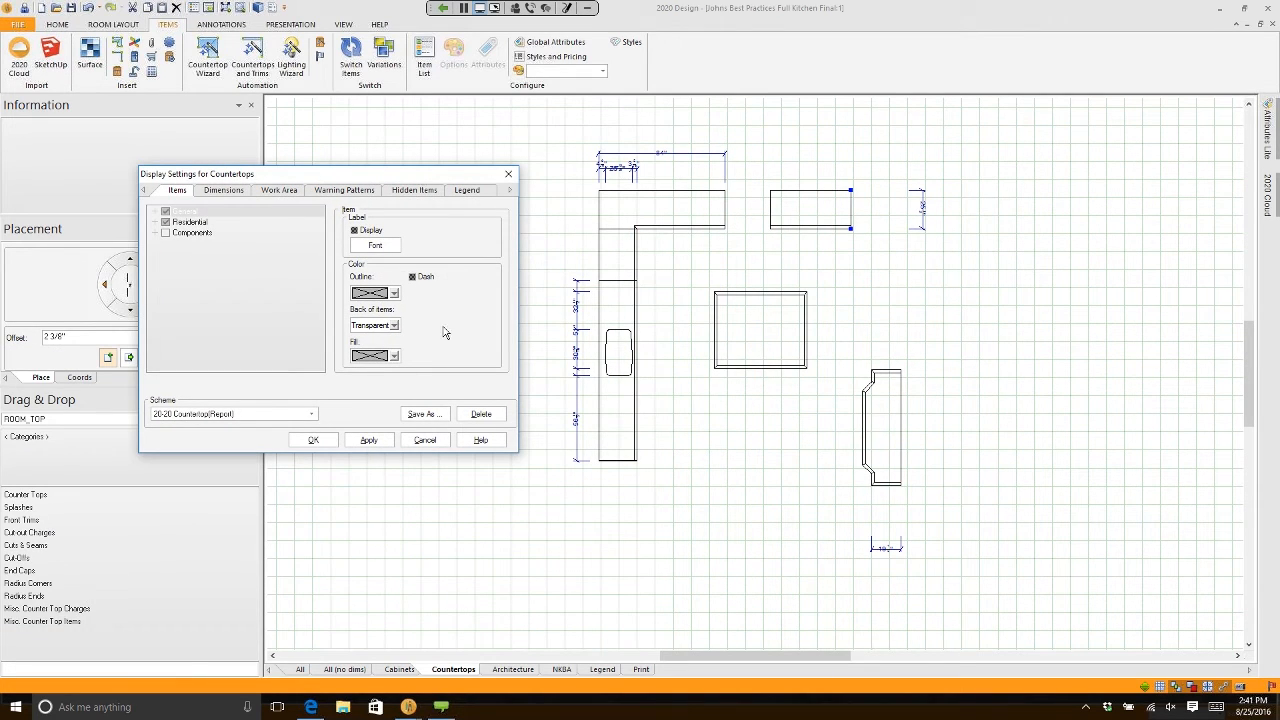
click(369, 440)
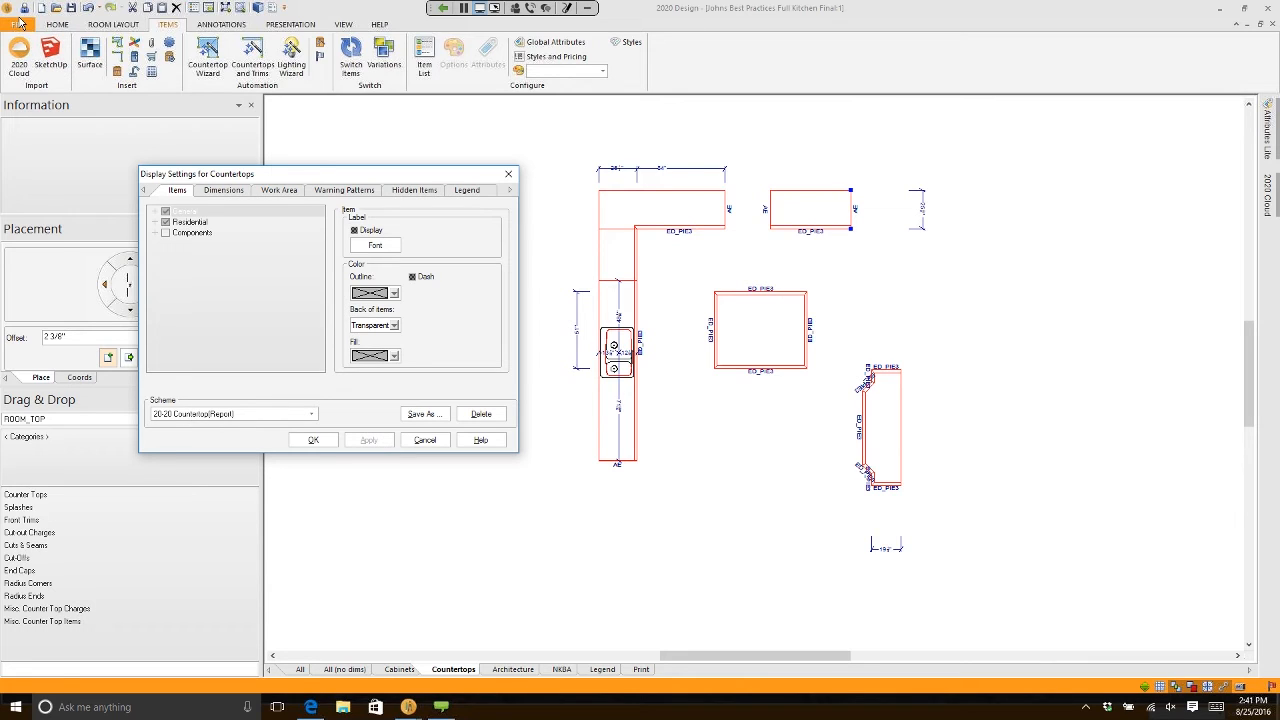
mouse_move(57, 235)
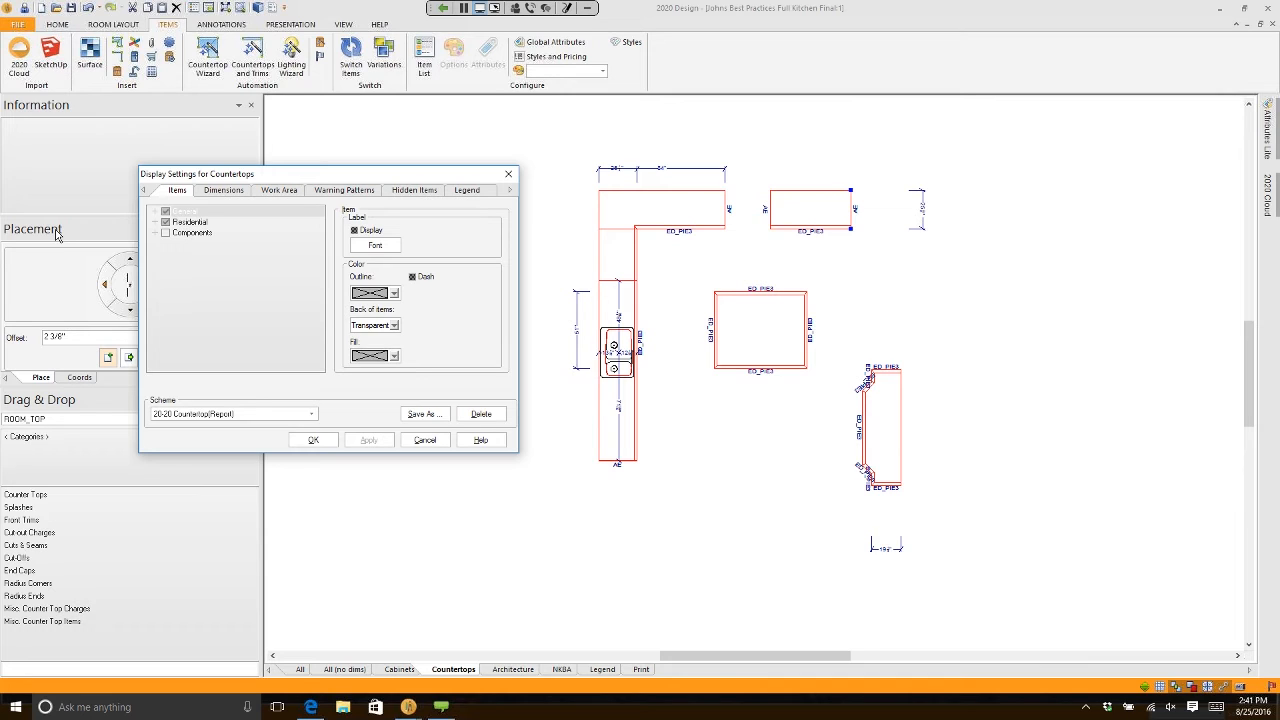
mouse_move(578, 408)
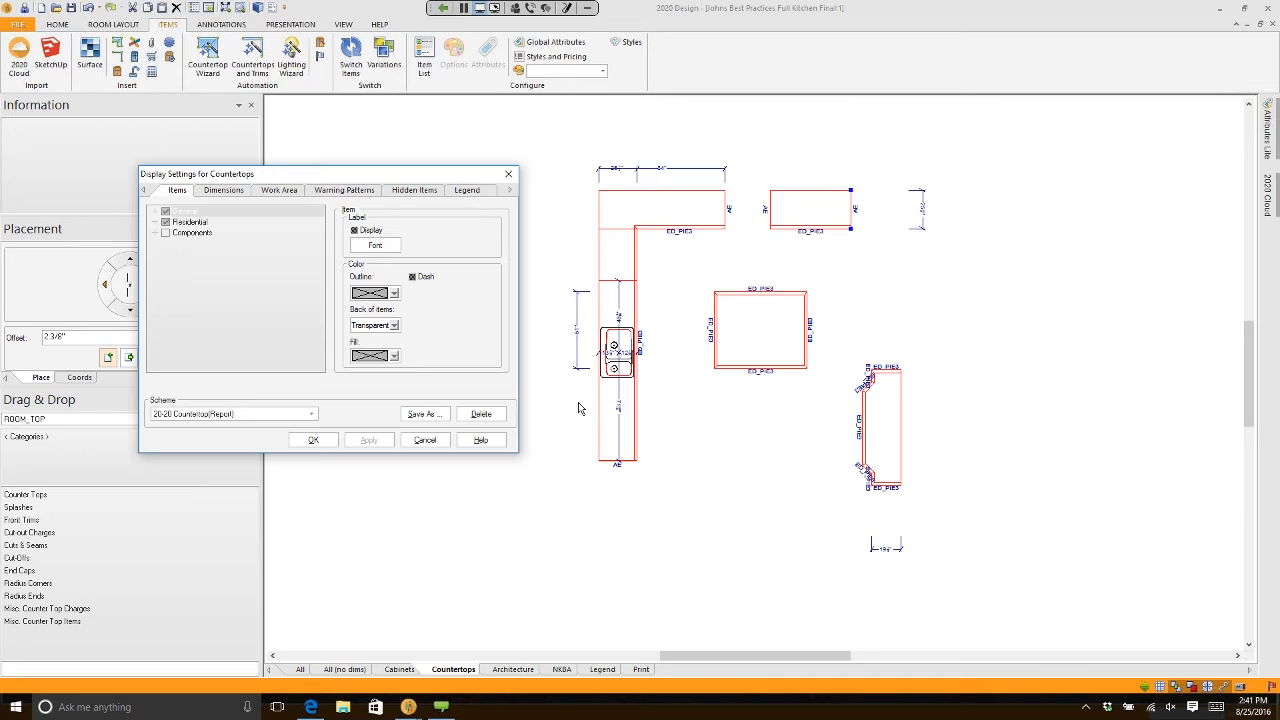
mouse_move(659, 552)
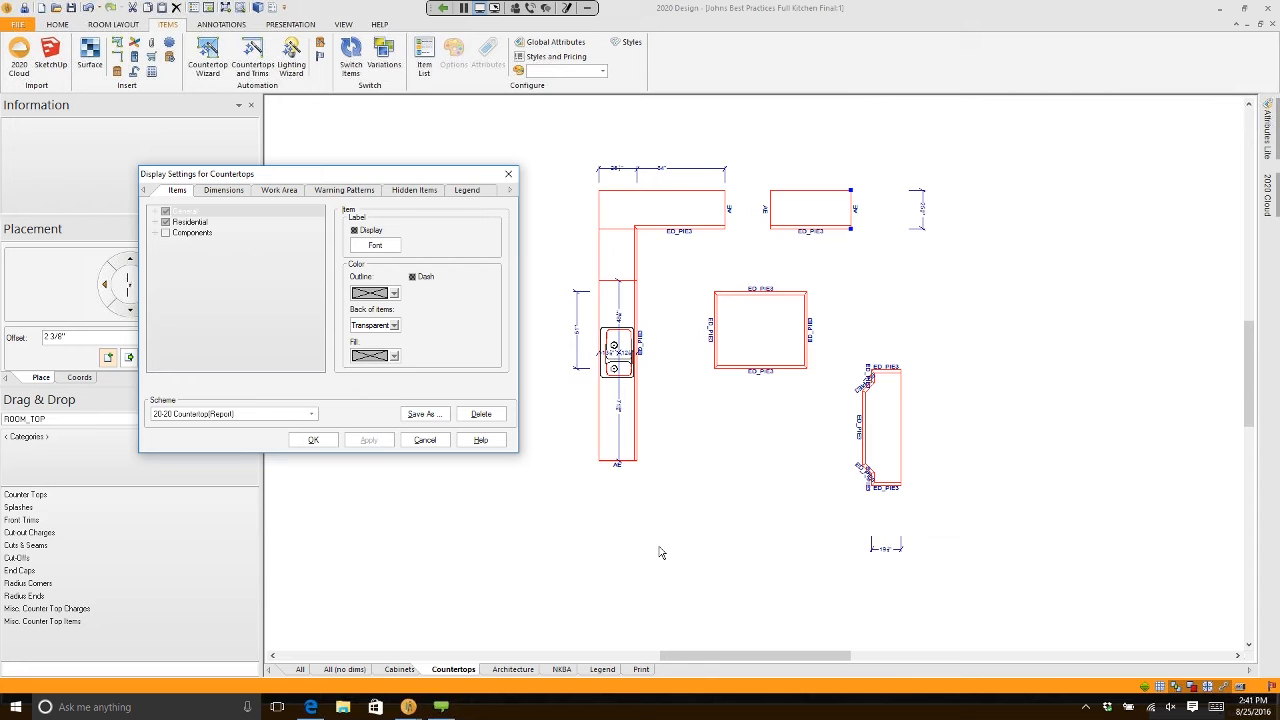
mouse_move(305, 430)
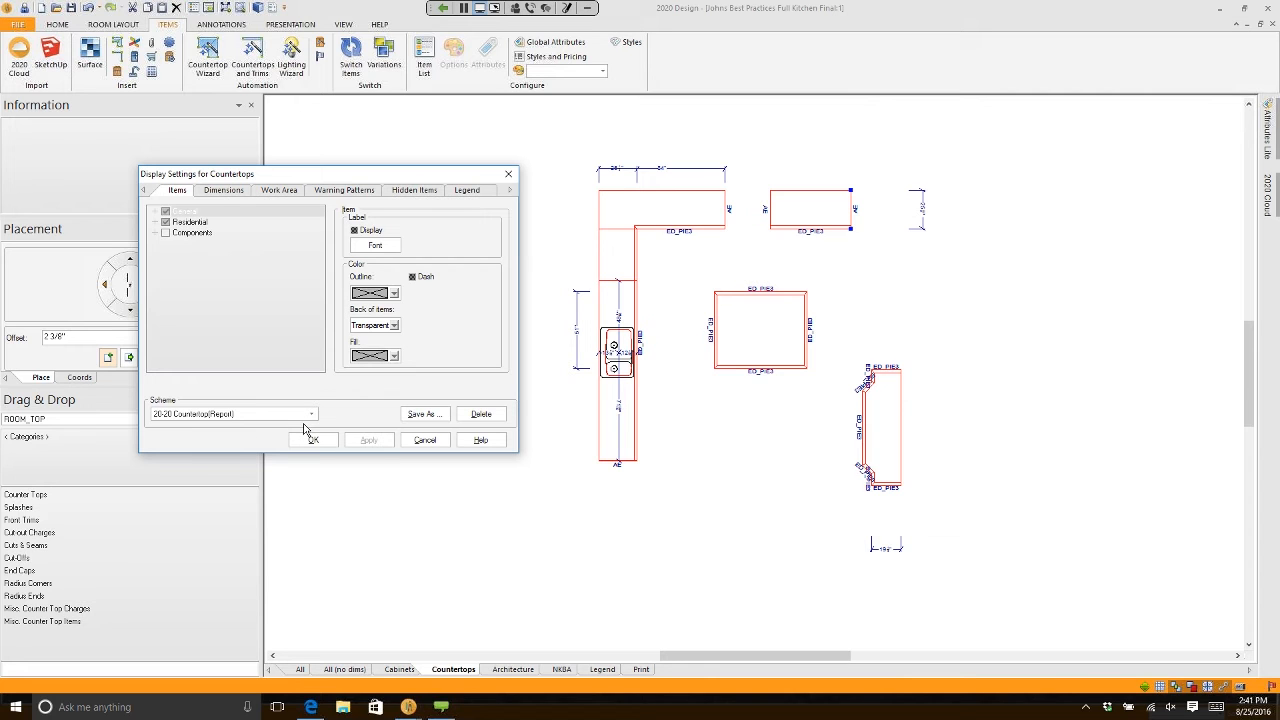
- Confirm the report scheme and show the Countertops view with ED_PIE3 and AE edge labels
click(313, 440)
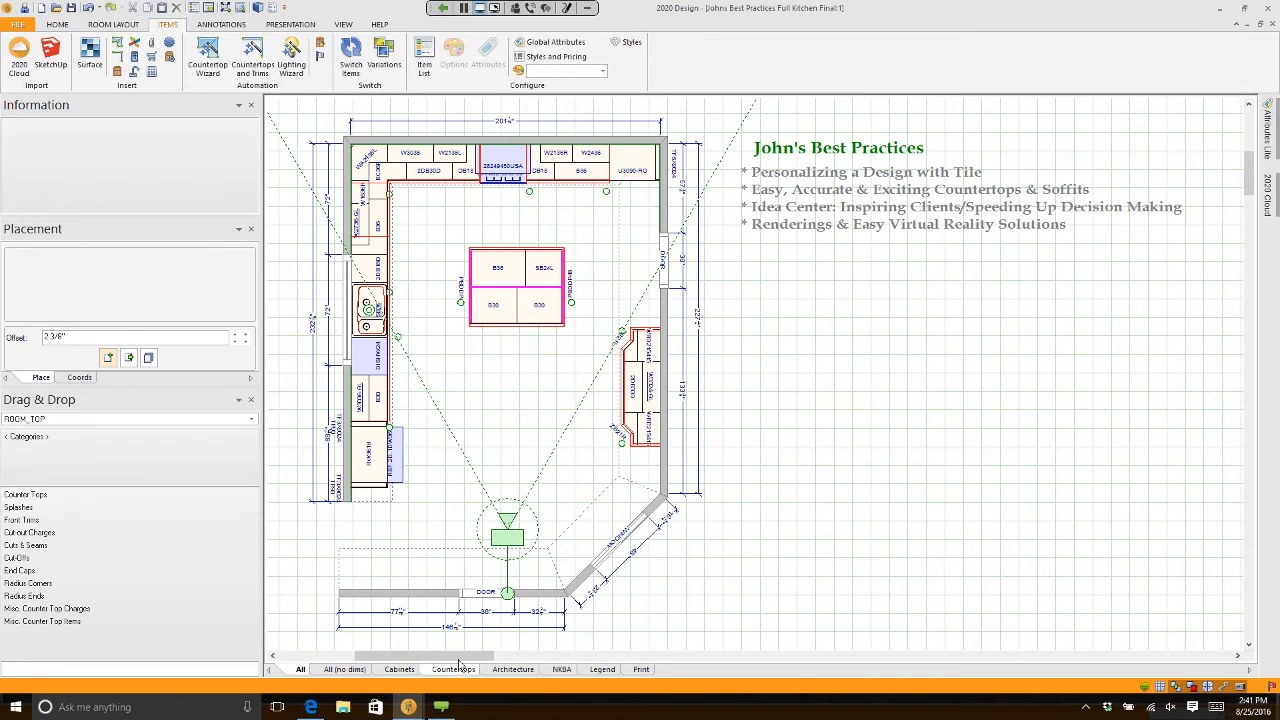
click(453, 669)
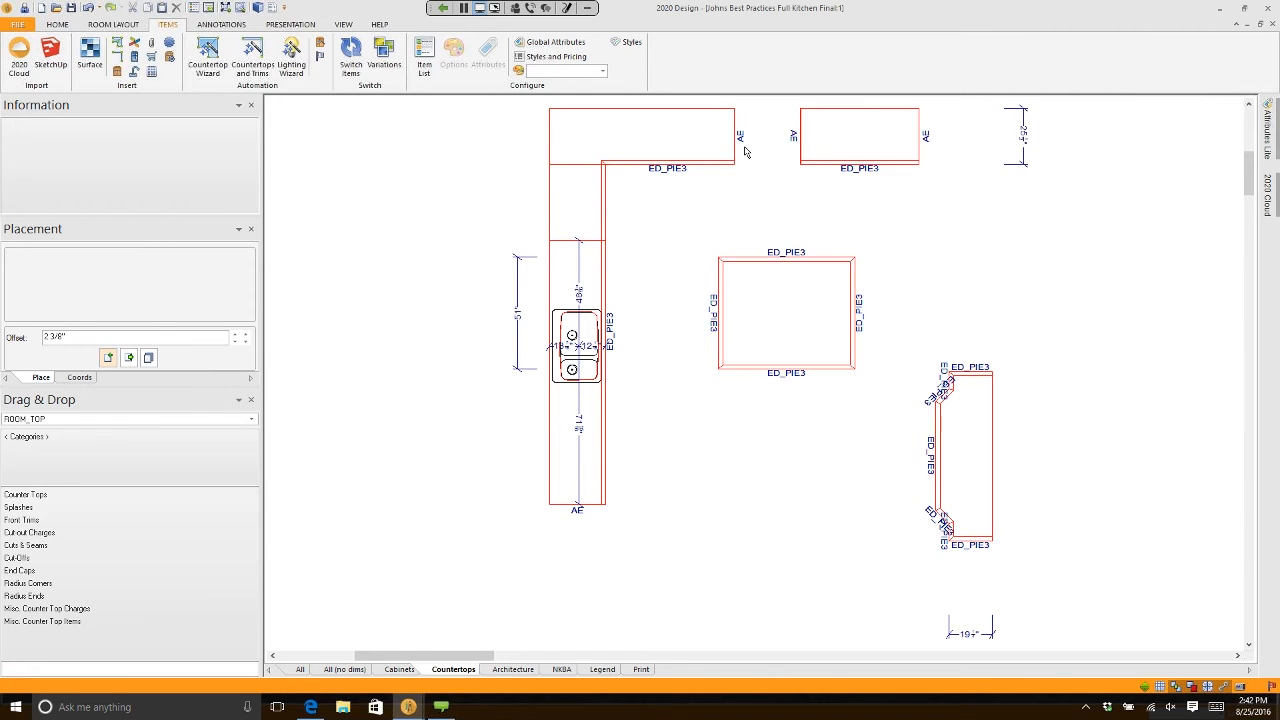
mouse_move(537, 268)
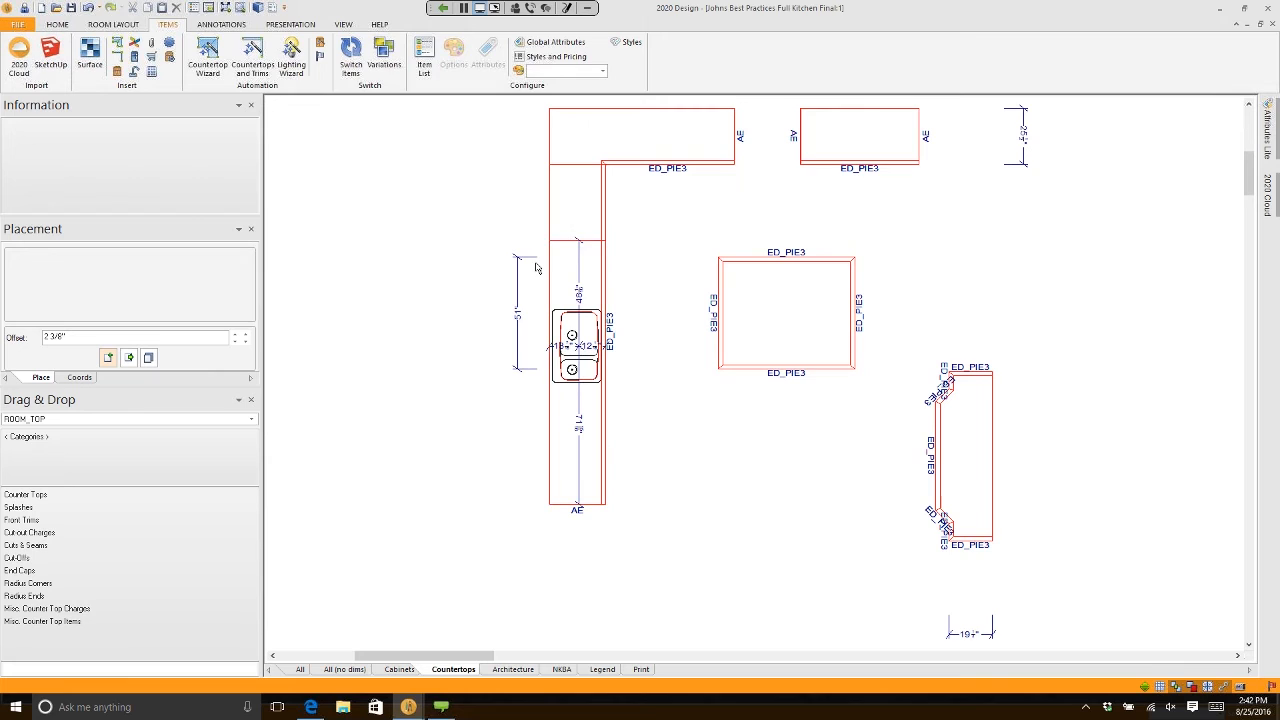
mouse_move(966, 247)
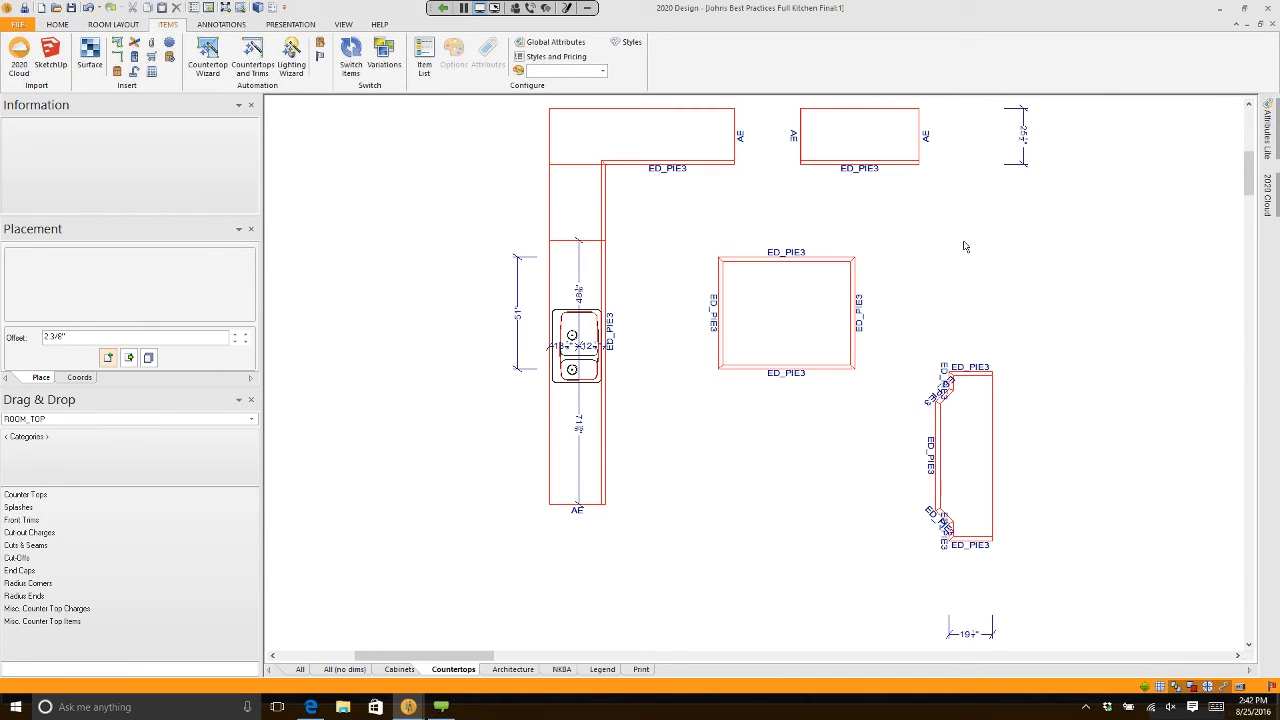
mouse_move(947, 250)
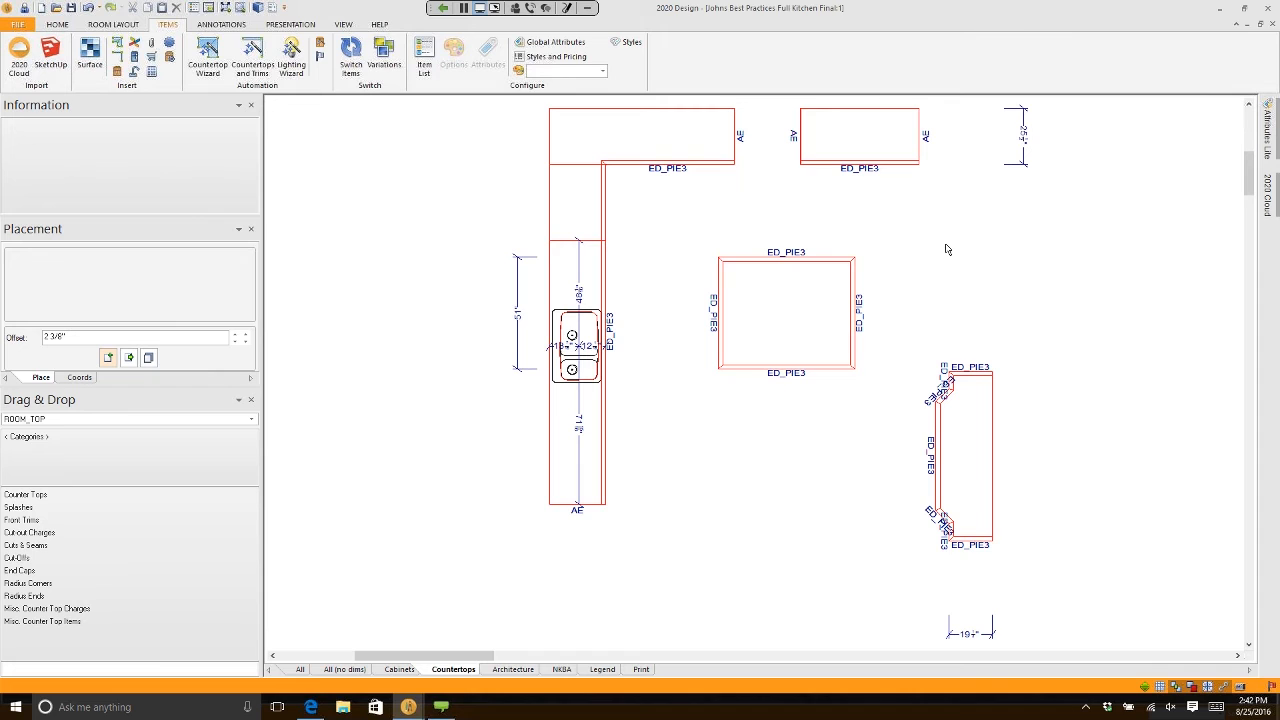
- Generate and view a Countertop Plan report from Presentation > Reports
click(290, 24)
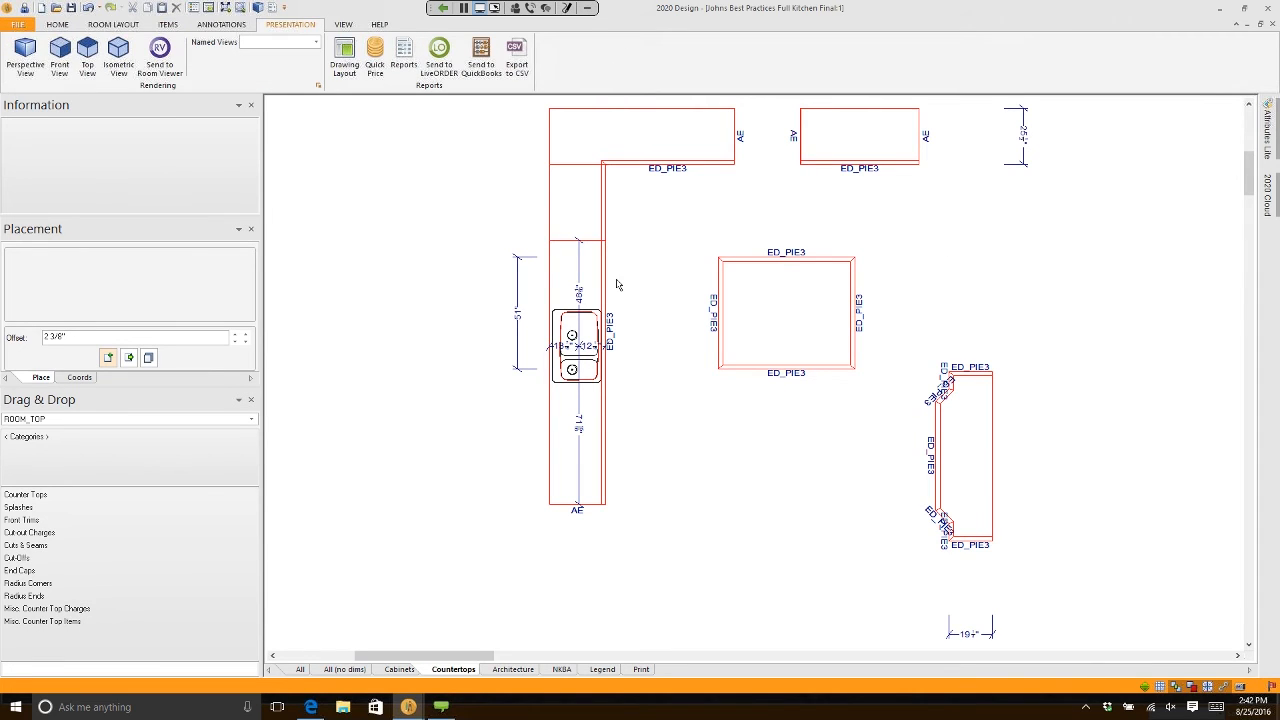
click(403, 55)
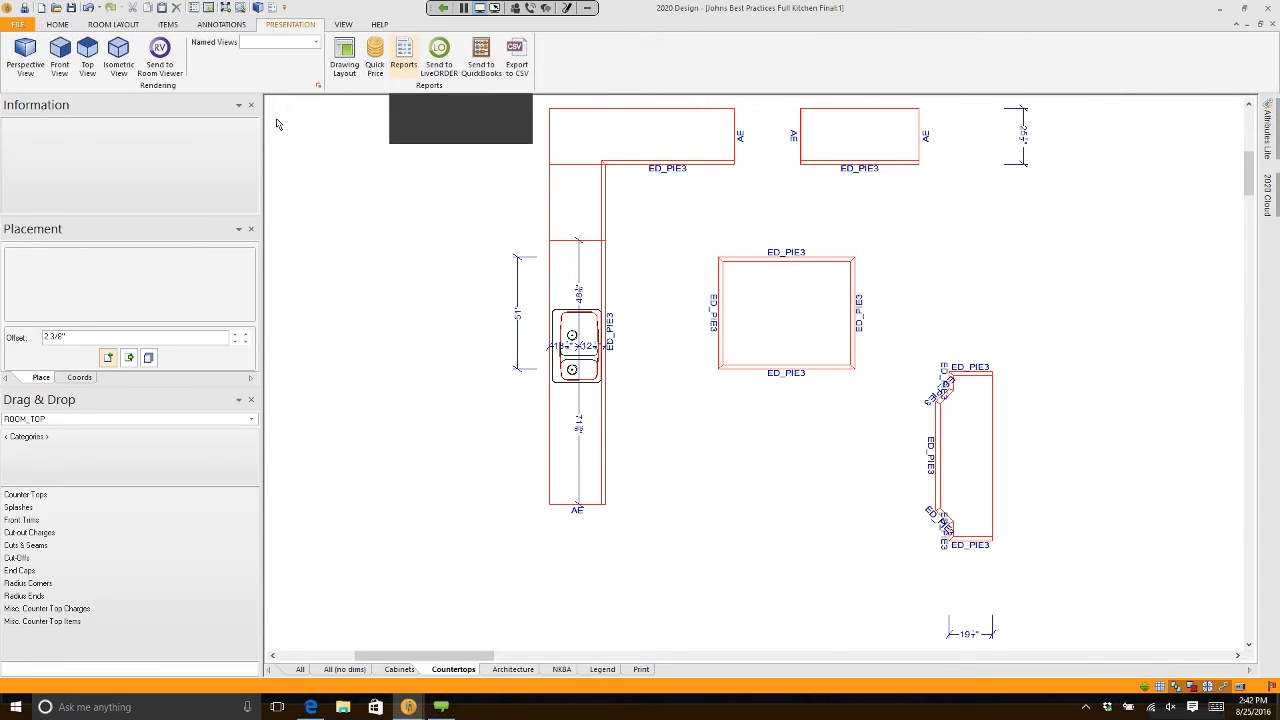
mouse_move(404, 55)
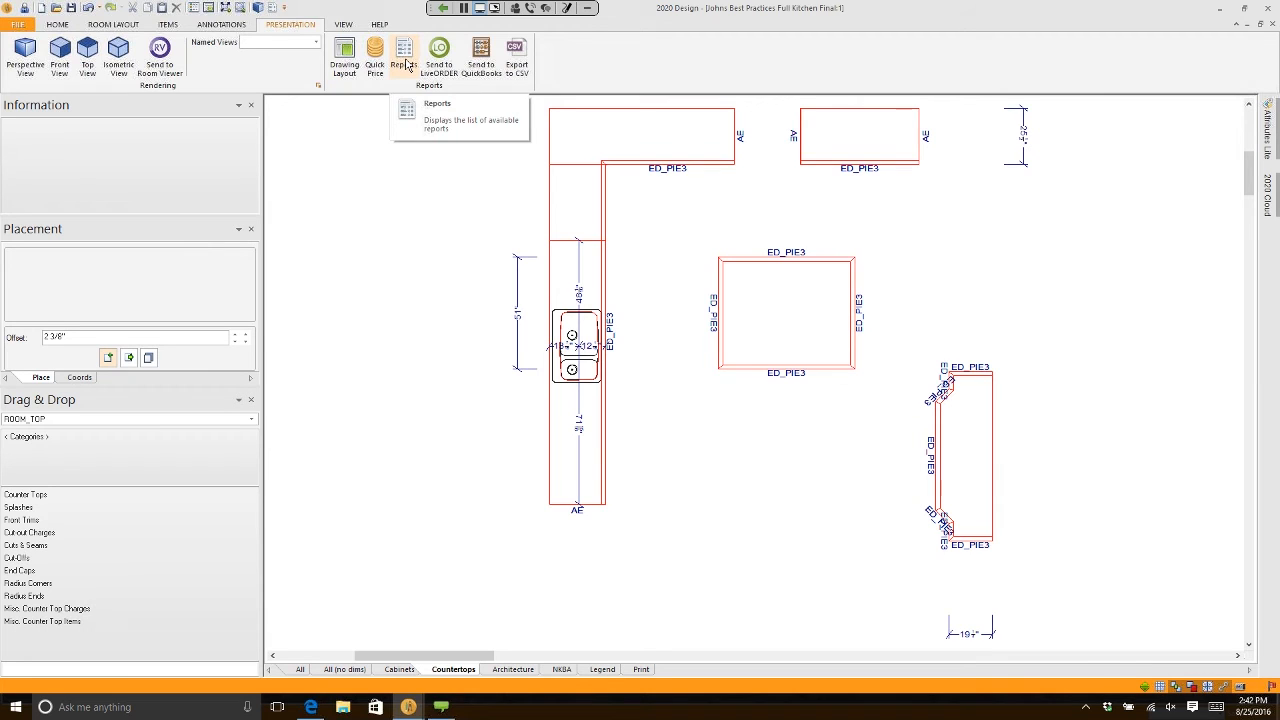
click(404, 54)
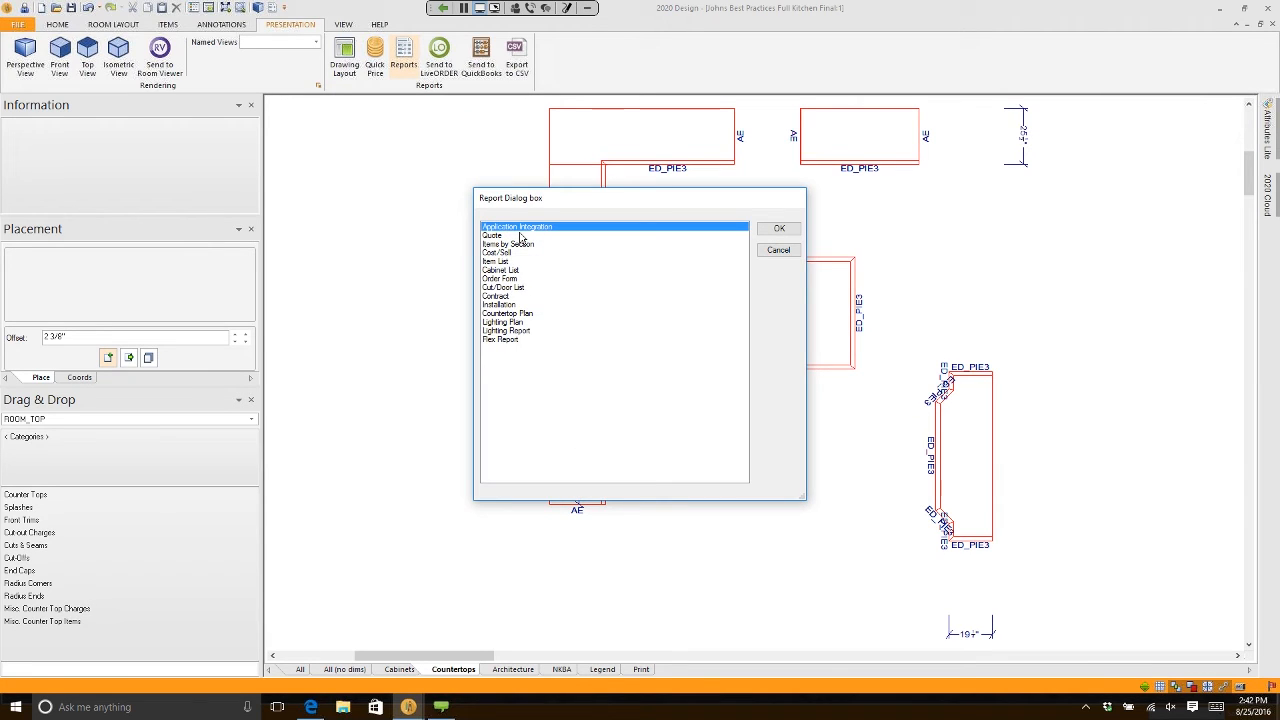
mouse_move(538, 284)
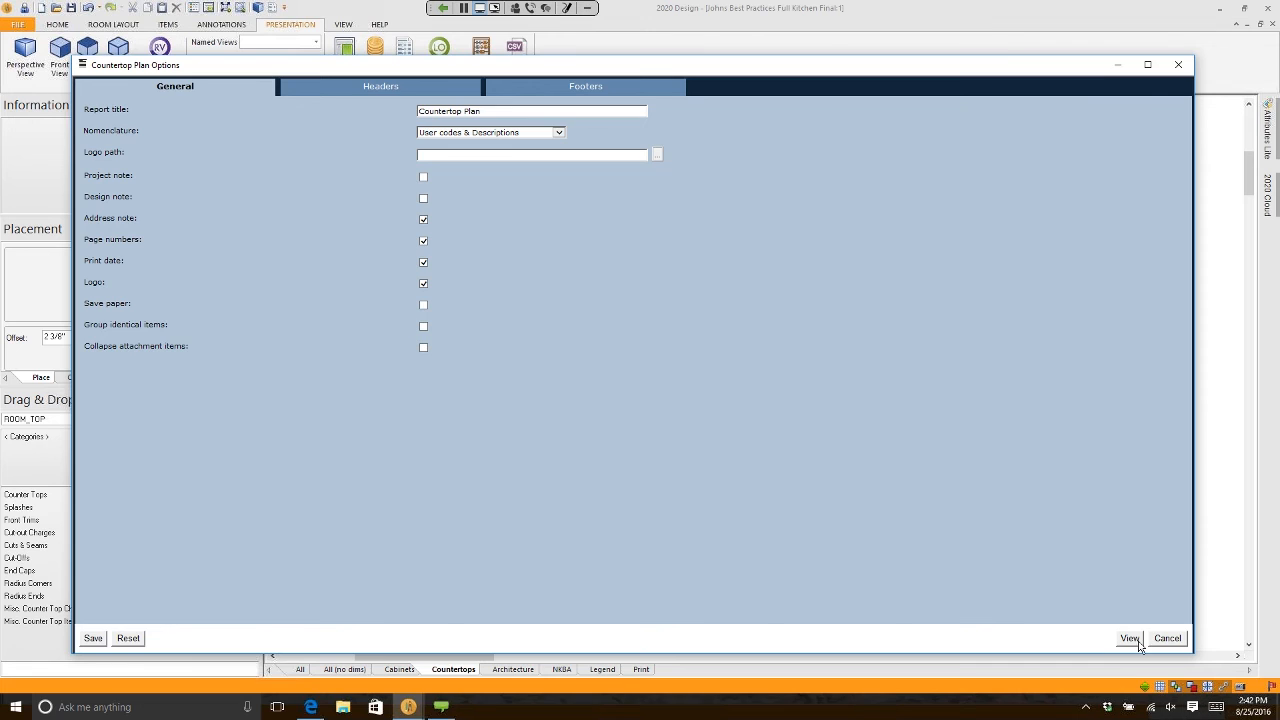
click(1129, 638)
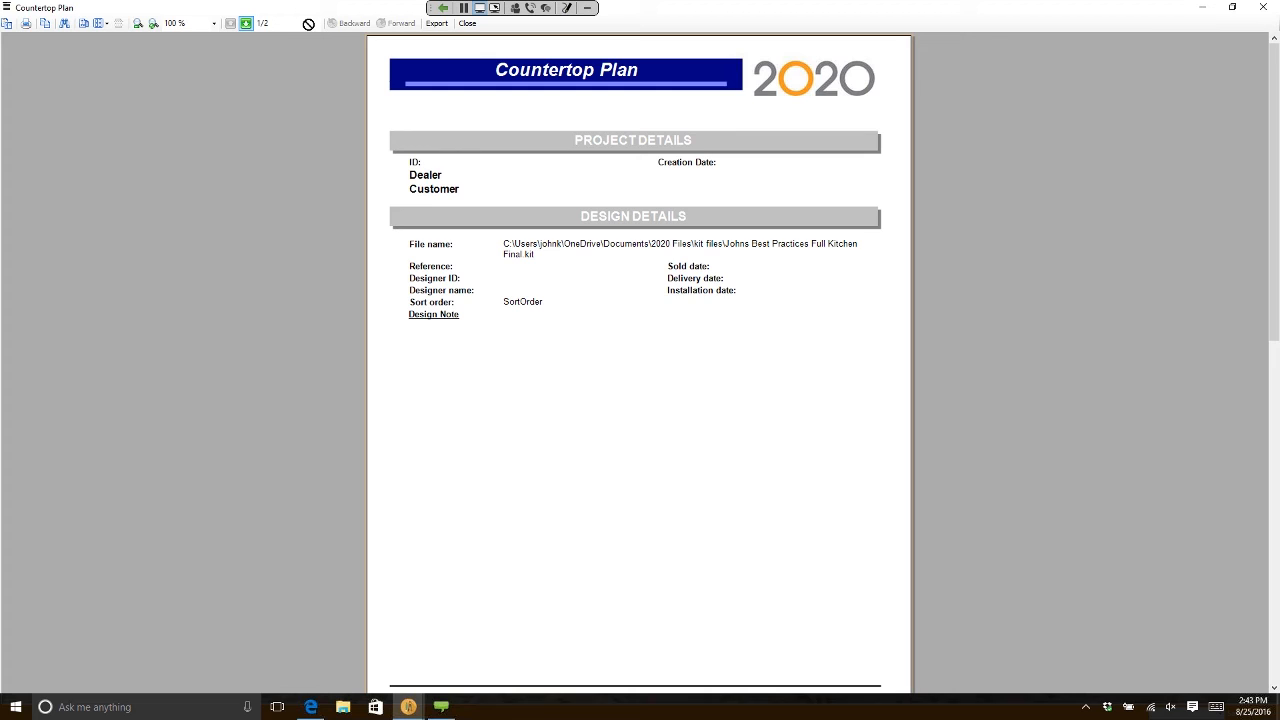
- Review page 2's Cambria material list, close the report, and reopen the reports list
click(247, 23)
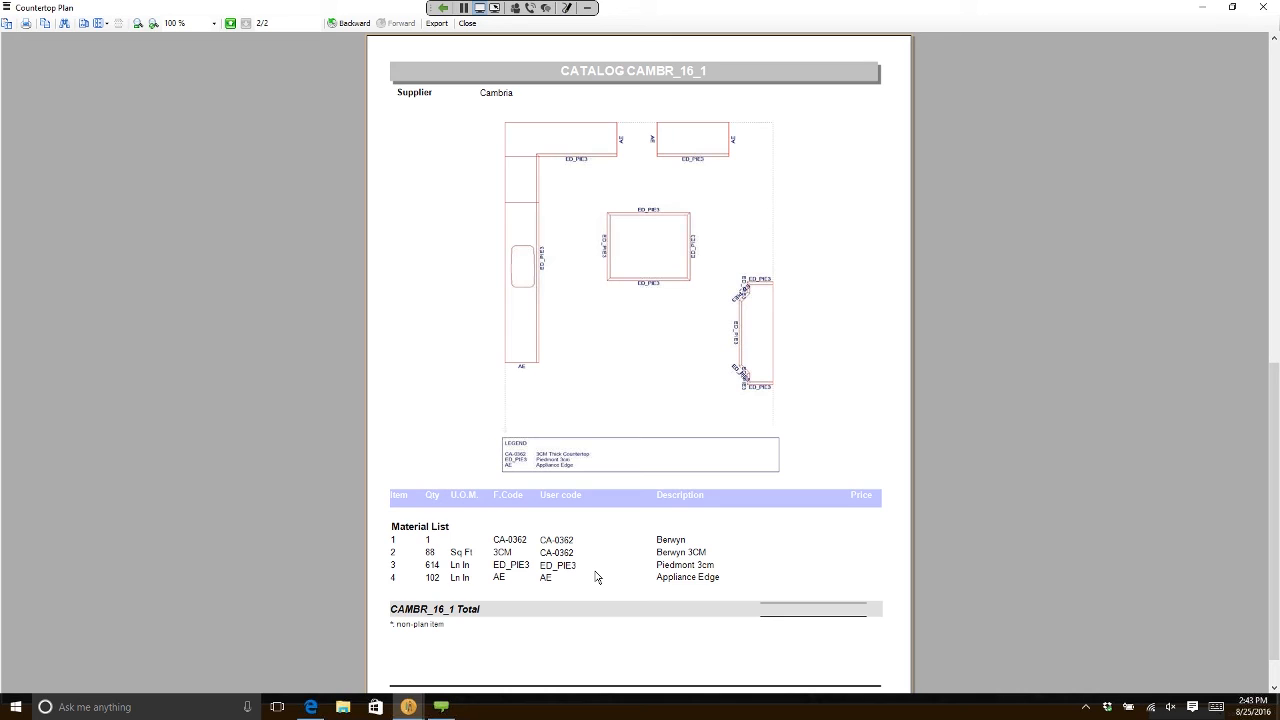
mouse_move(613, 319)
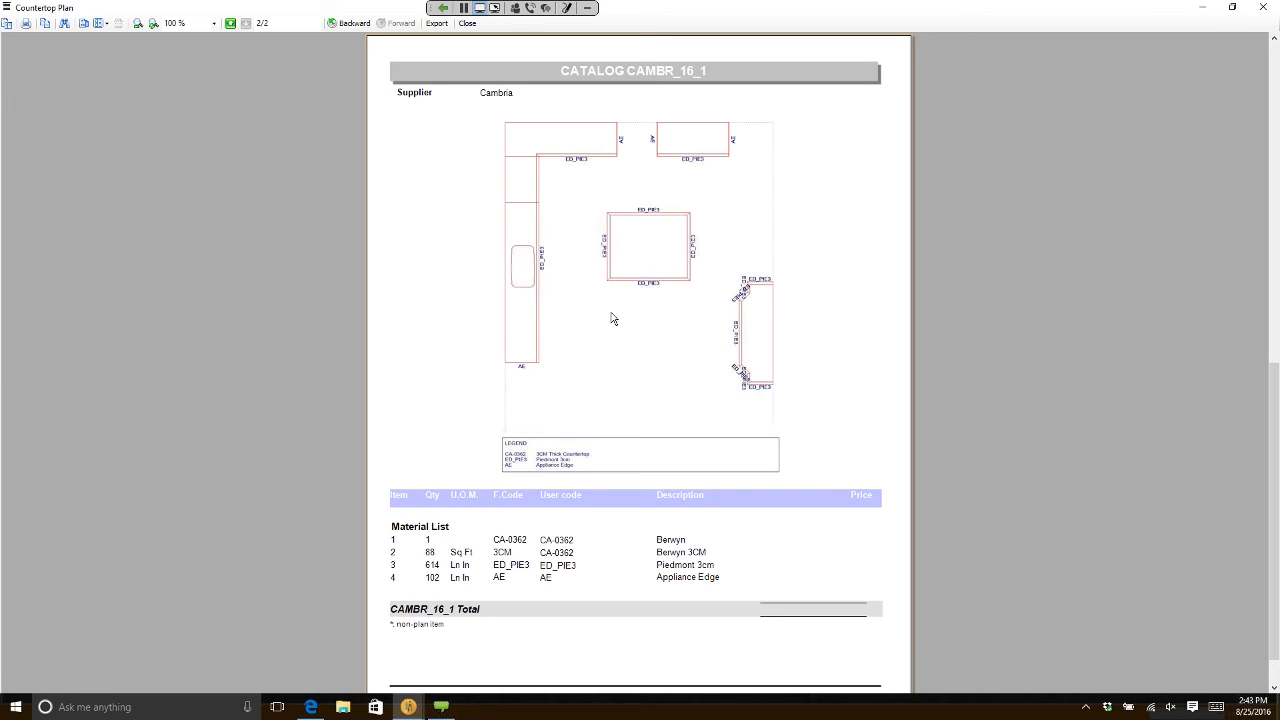
mouse_move(490, 600)
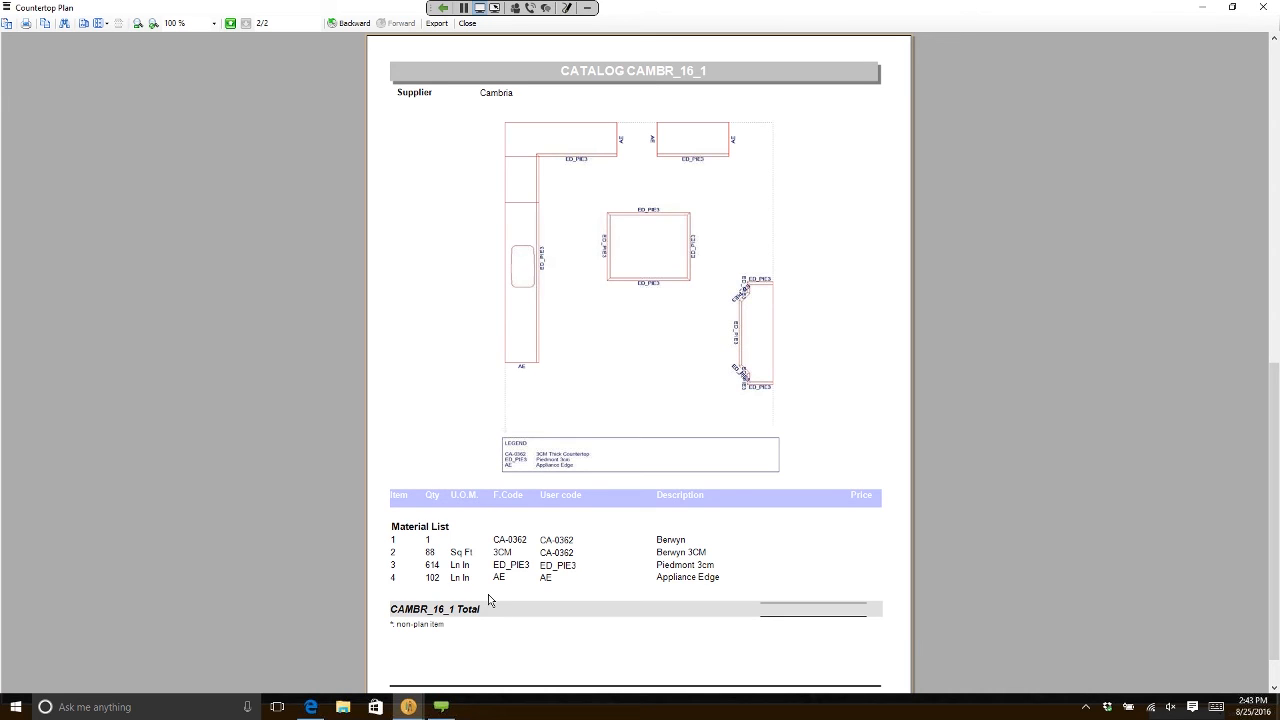
mouse_move(528, 595)
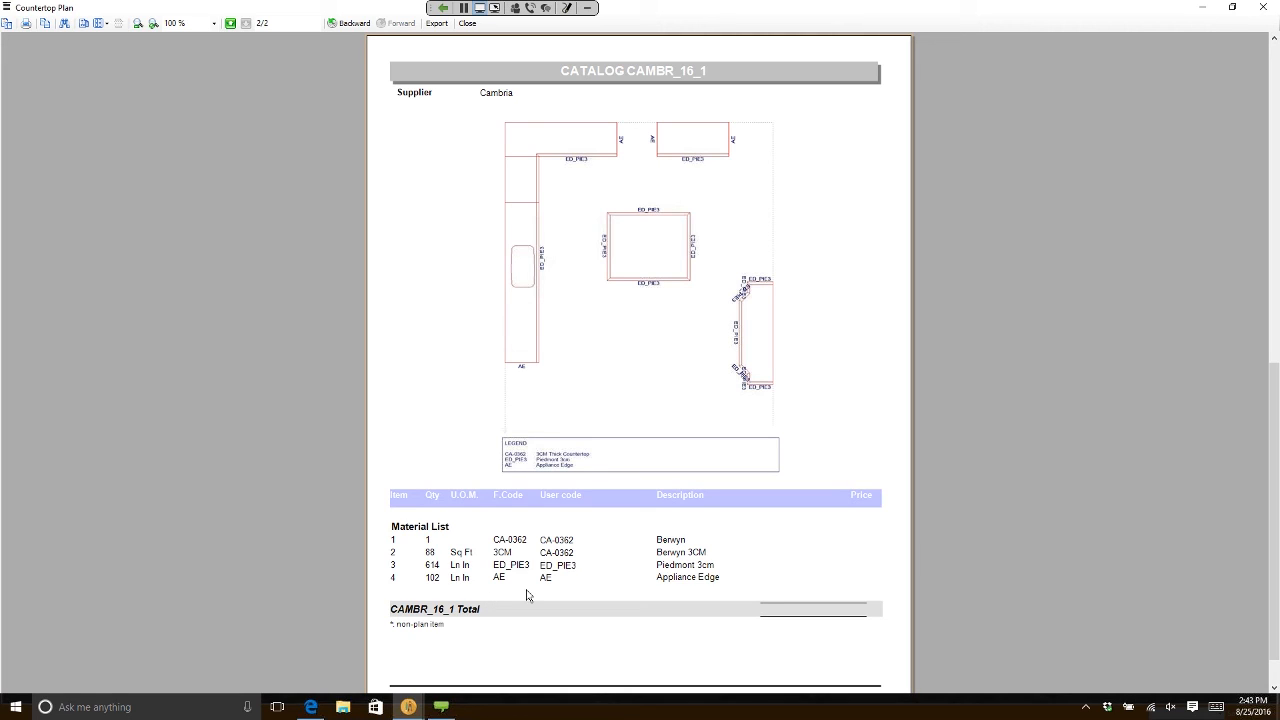
mouse_move(528, 538)
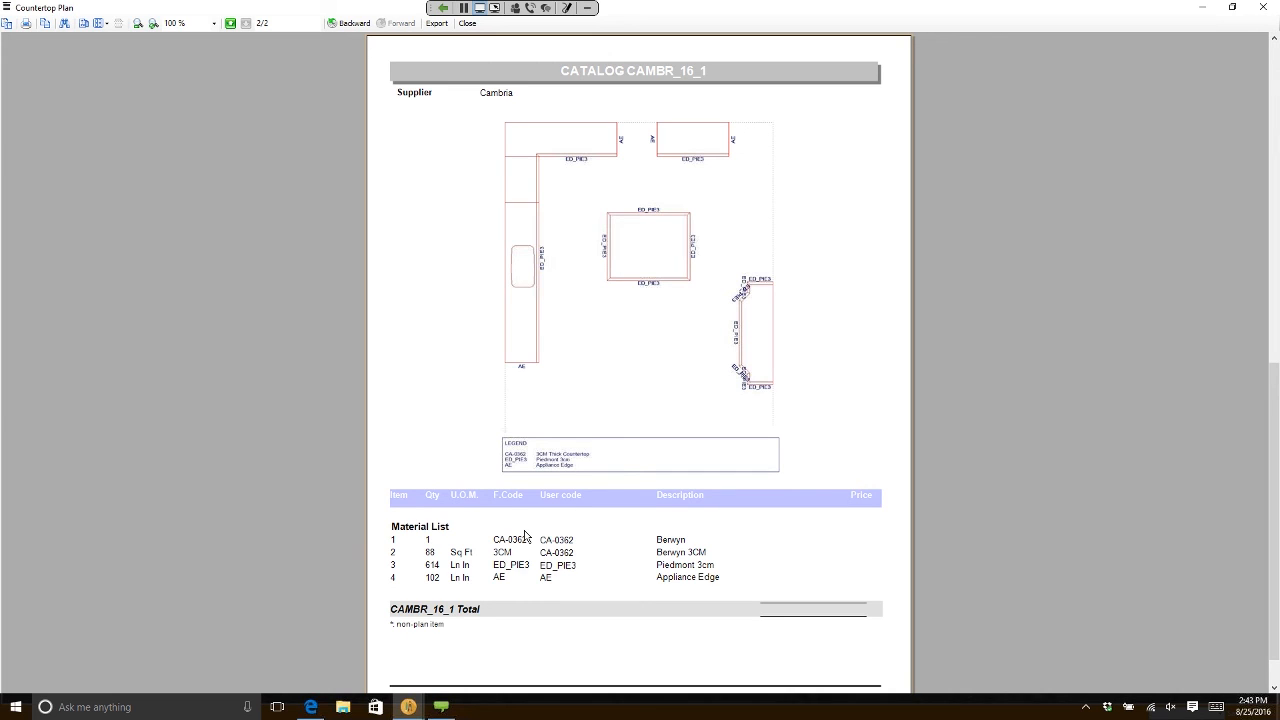
mouse_move(582, 530)
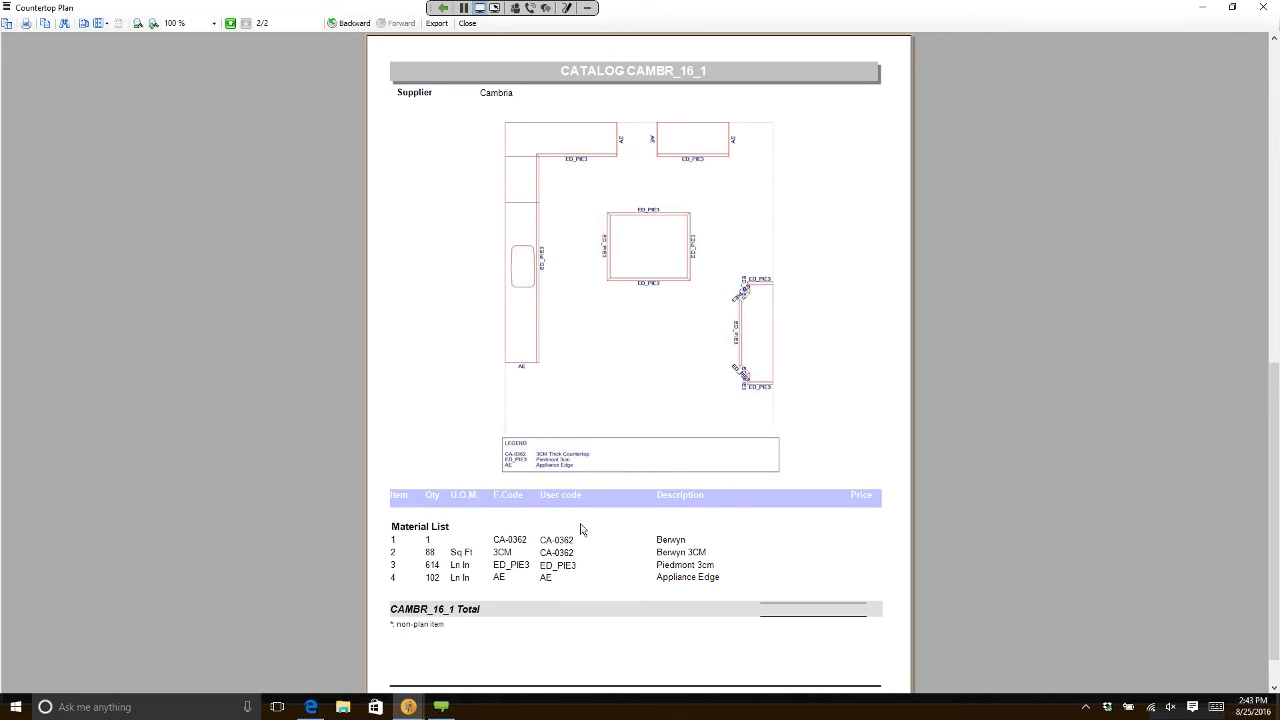
mouse_move(648, 591)
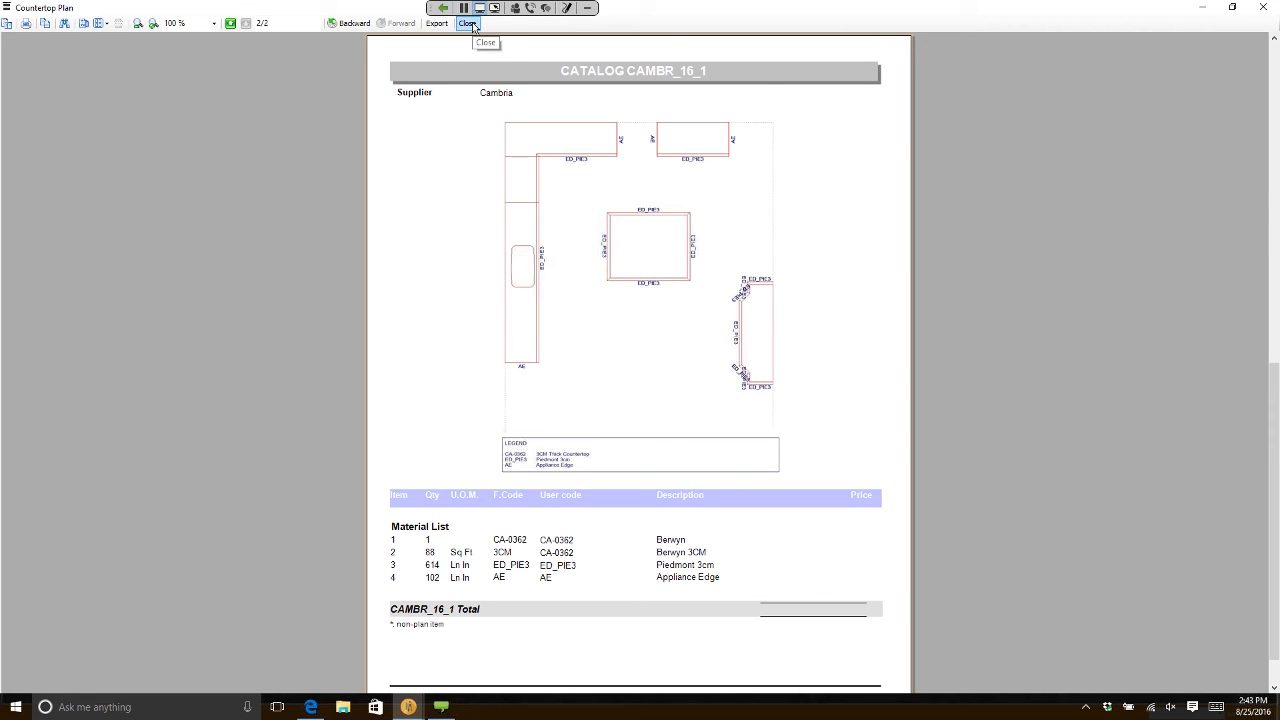
click(467, 23)
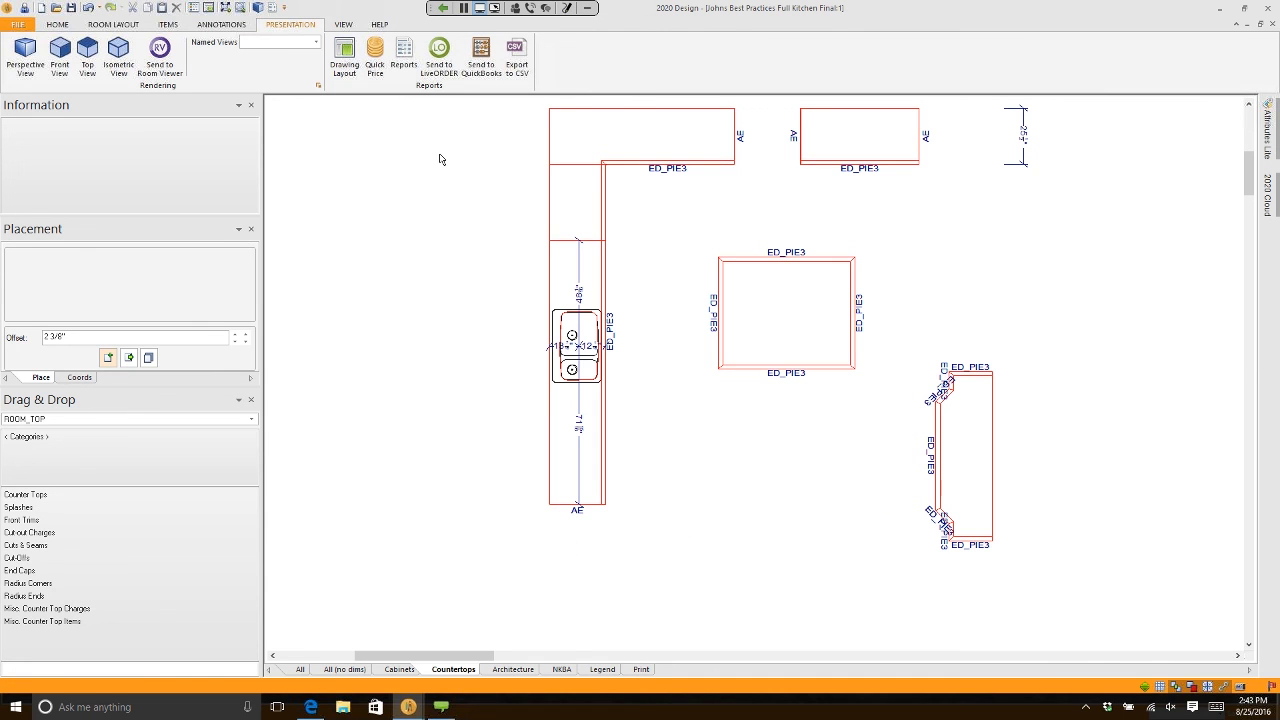
click(404, 55)
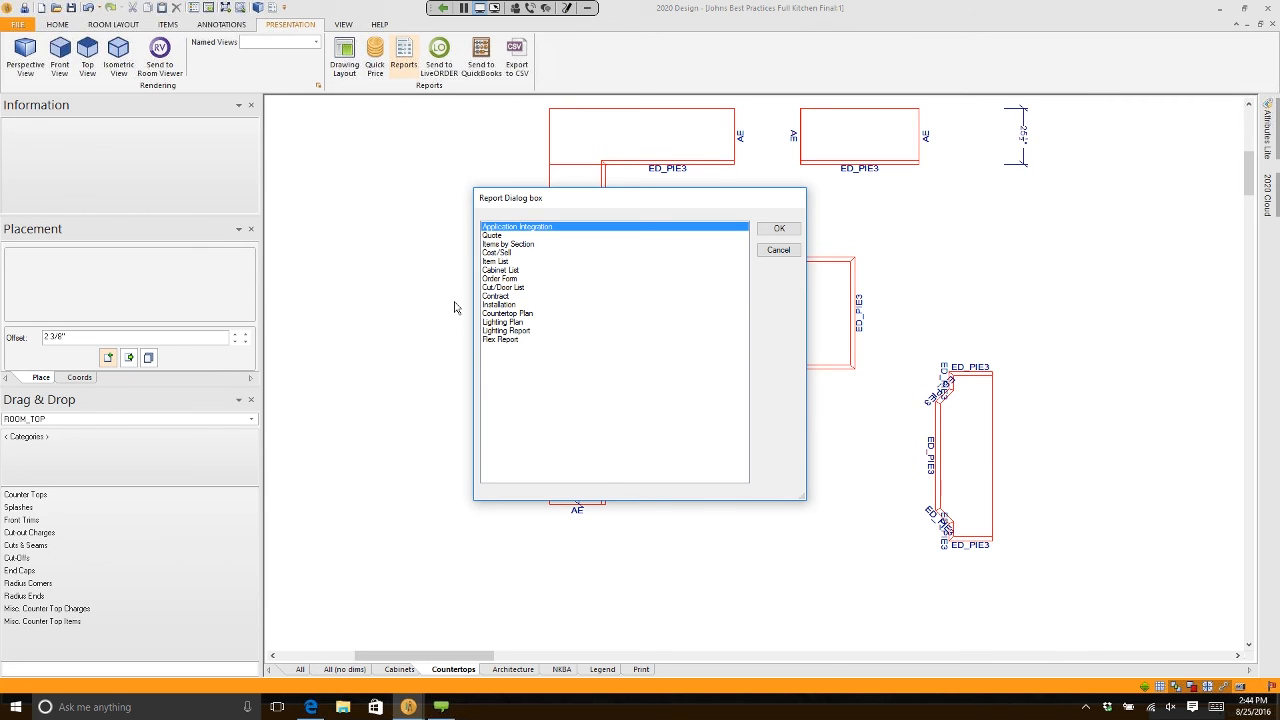